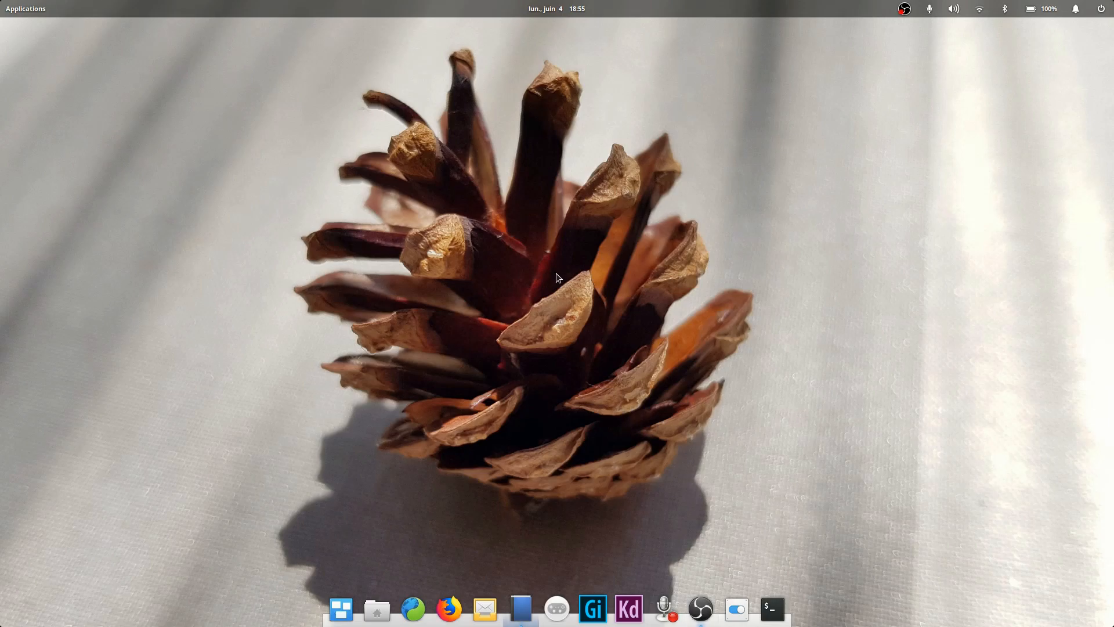
pyautogui.moveTo(493, 188)
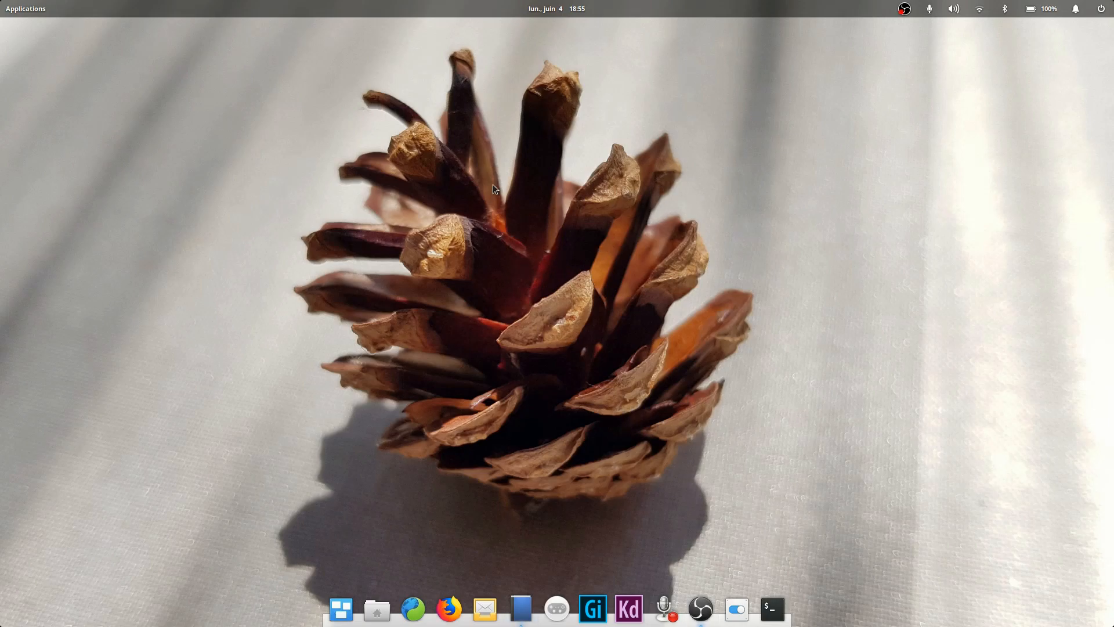
pyautogui.moveTo(562, 225)
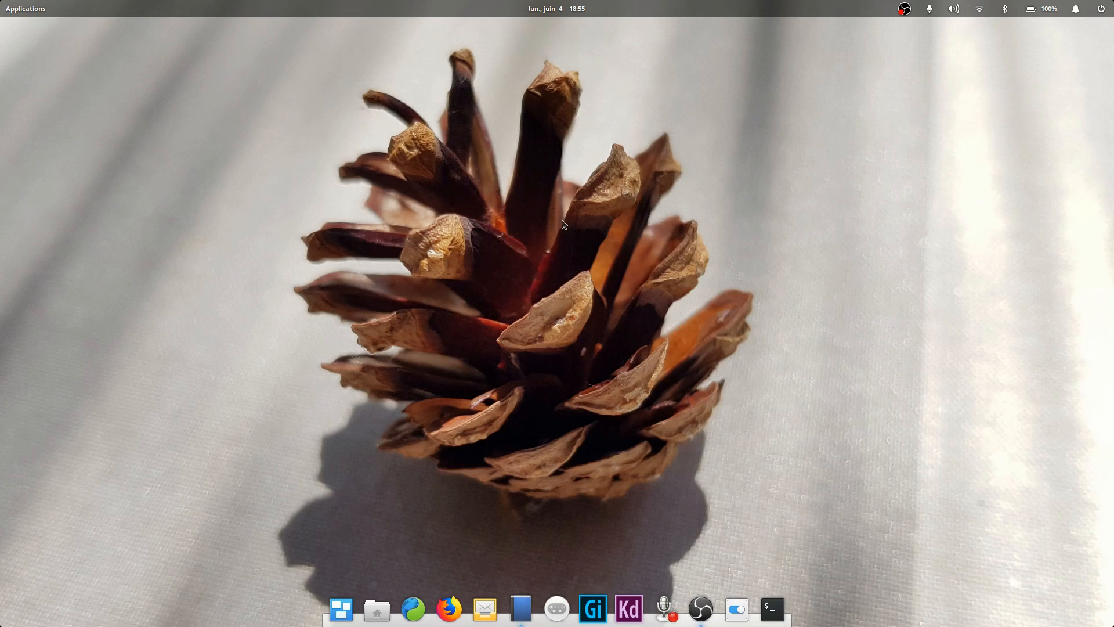
pyautogui.moveTo(564, 260)
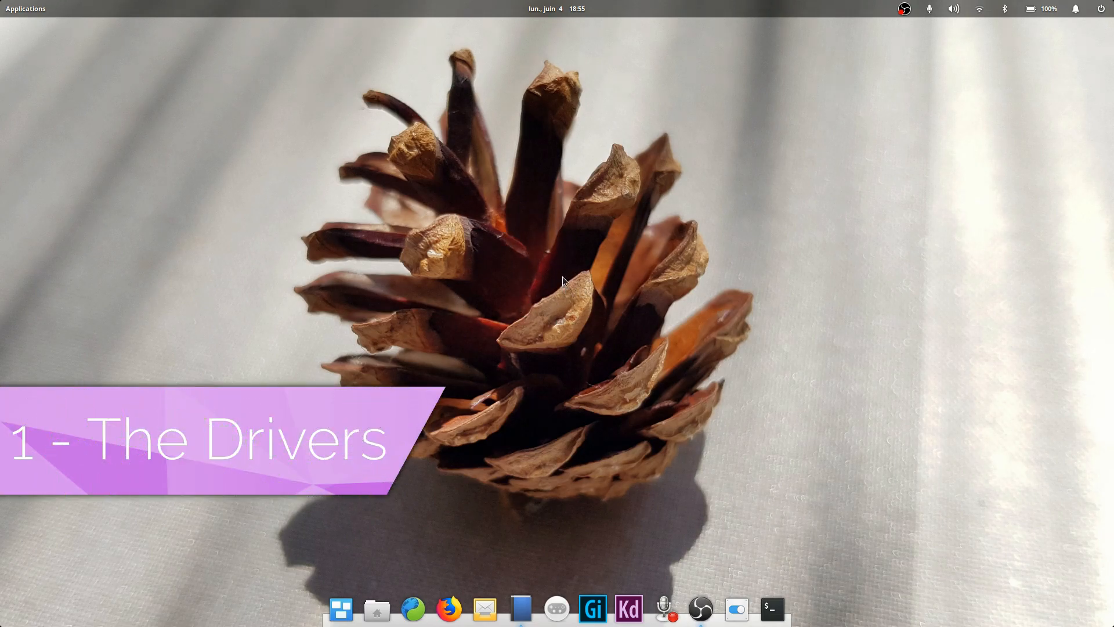
pyautogui.moveTo(426, 206)
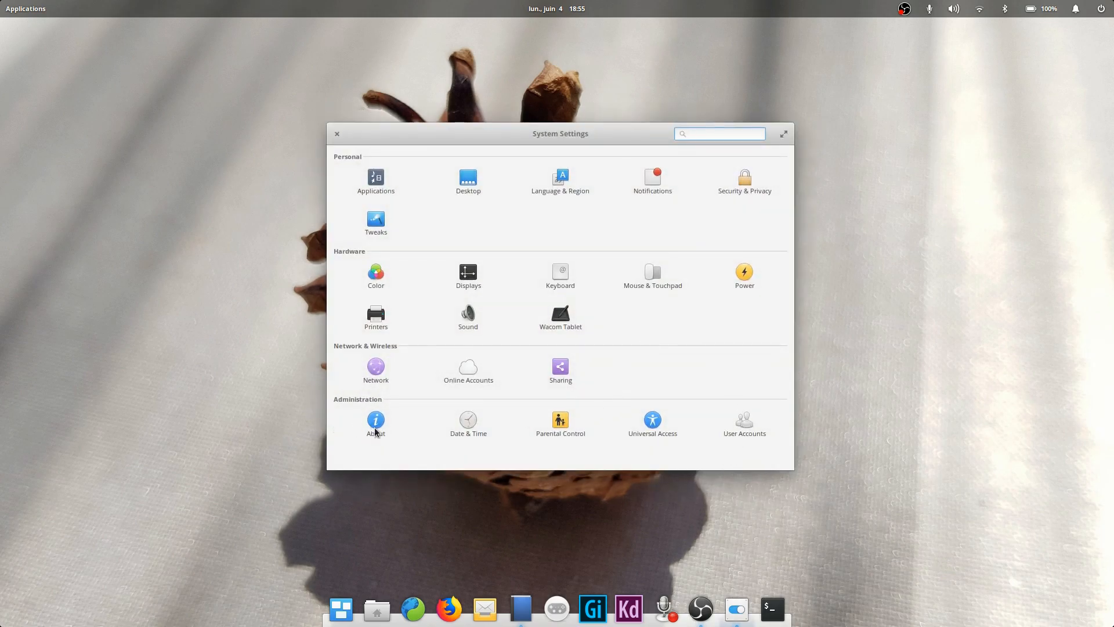
# View the About page listing processor, Intel and NVIDIA graphics, memory and storage, then launch an NVIDIA app
pyautogui.click(375, 423)
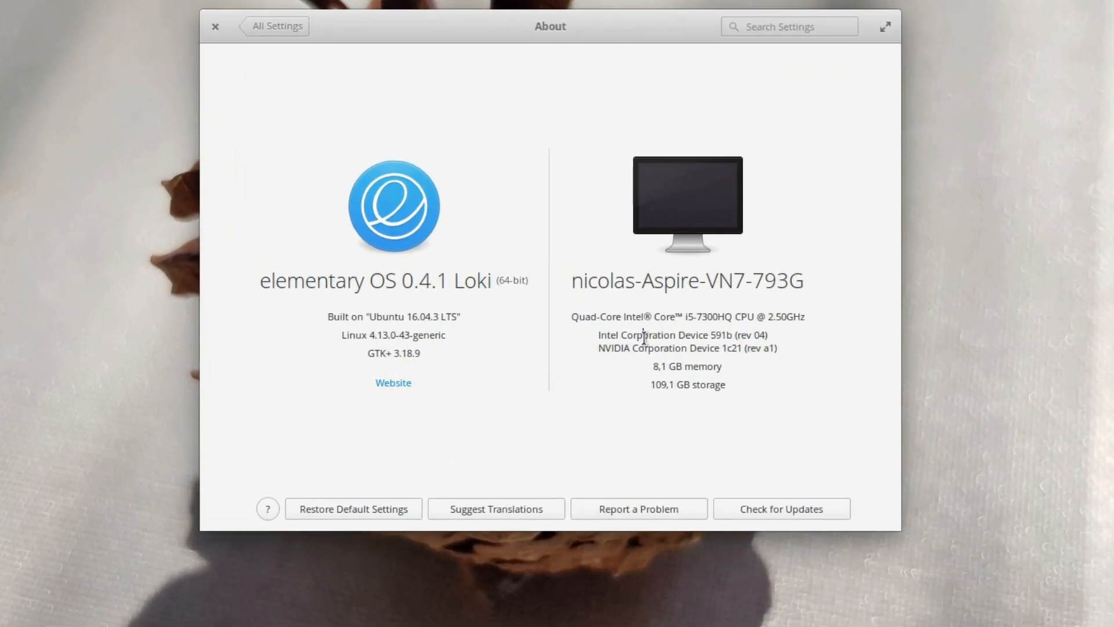
pyautogui.moveTo(725, 317)
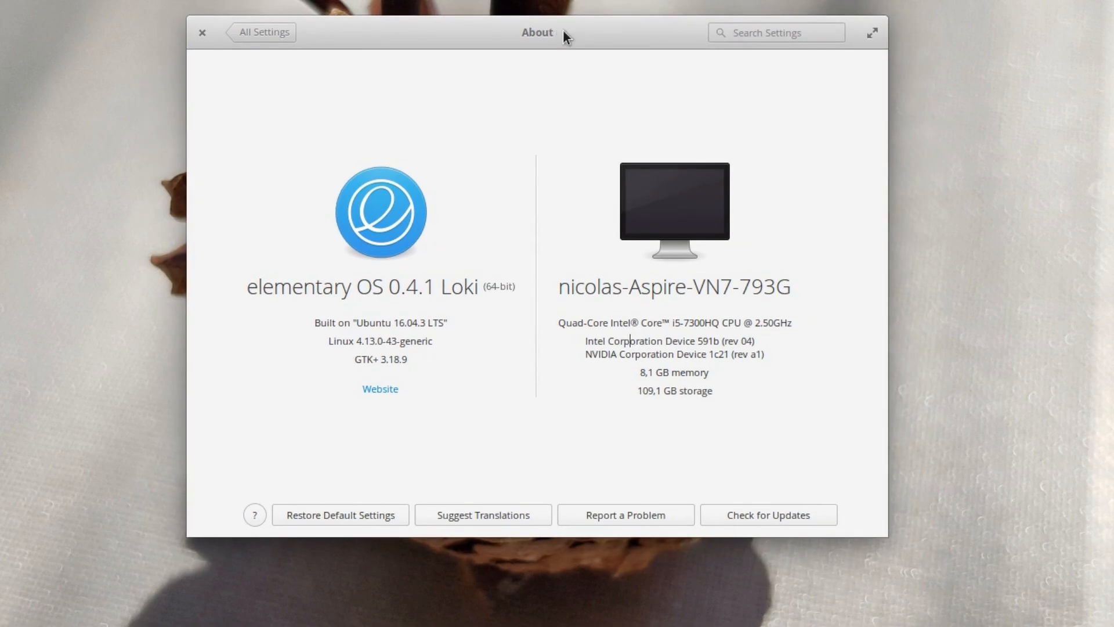
pyautogui.moveTo(517, 369)
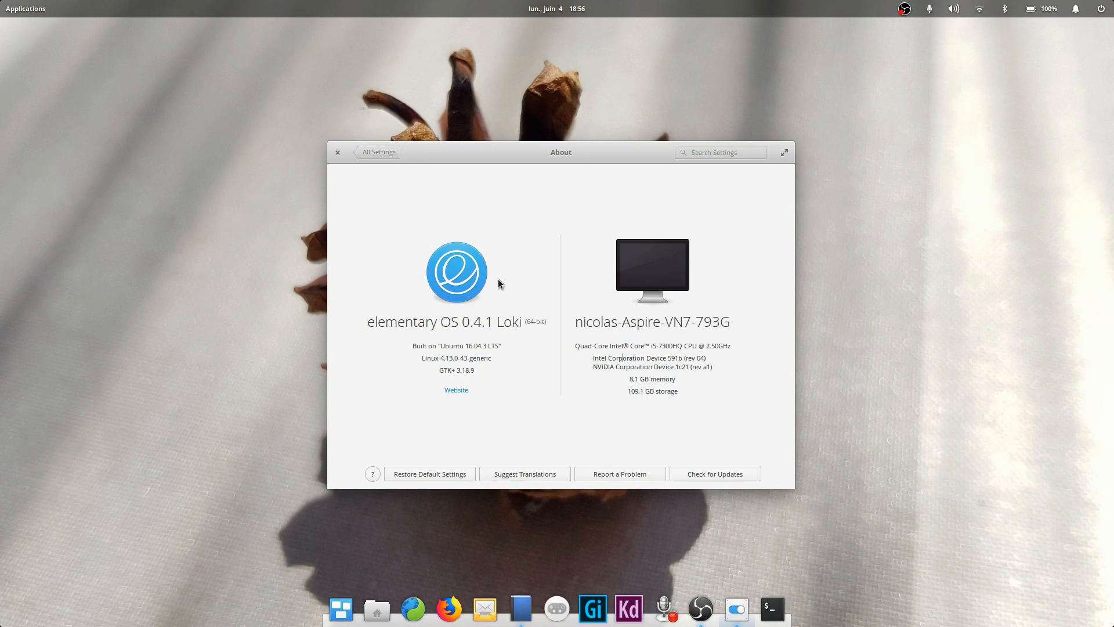
pyautogui.doubleClick(602, 366)
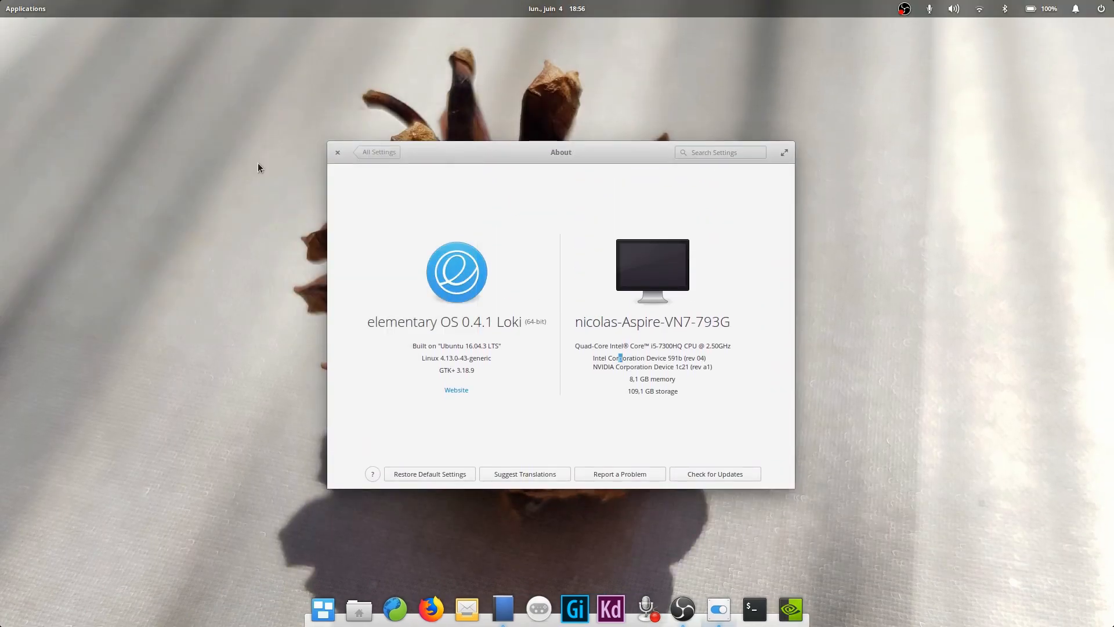
# Launch NVIDIA X Server Settings, check PowerMizer, and view PRIME Profiles with NVIDIA Performance Mode selected
pyautogui.click(790, 608)
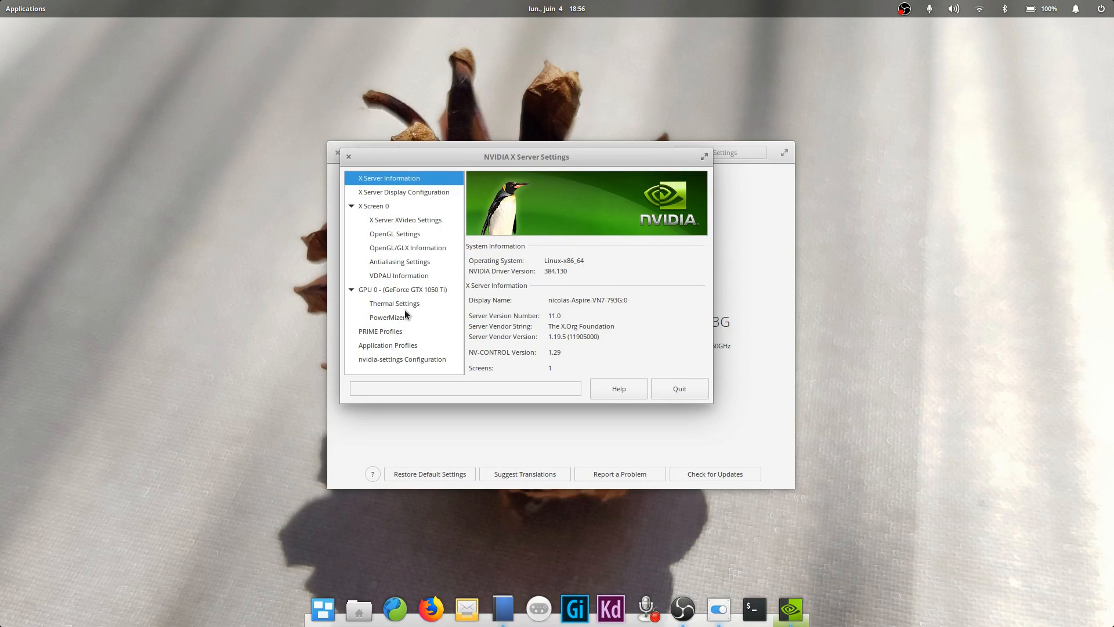
pyautogui.click(388, 317)
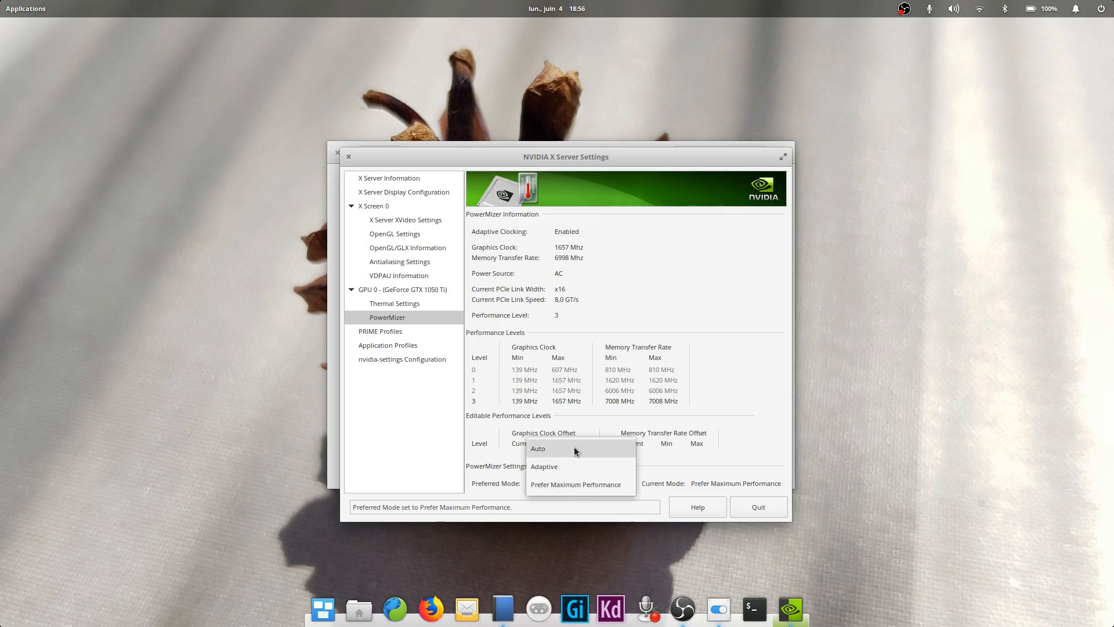
pyautogui.click(380, 330)
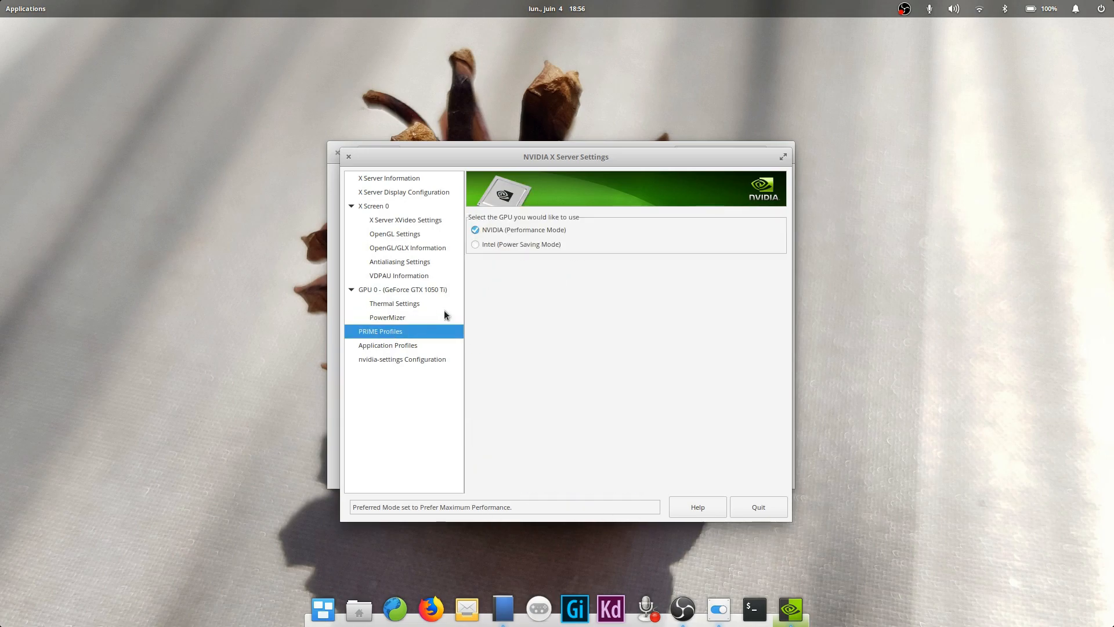
pyautogui.moveTo(494, 227)
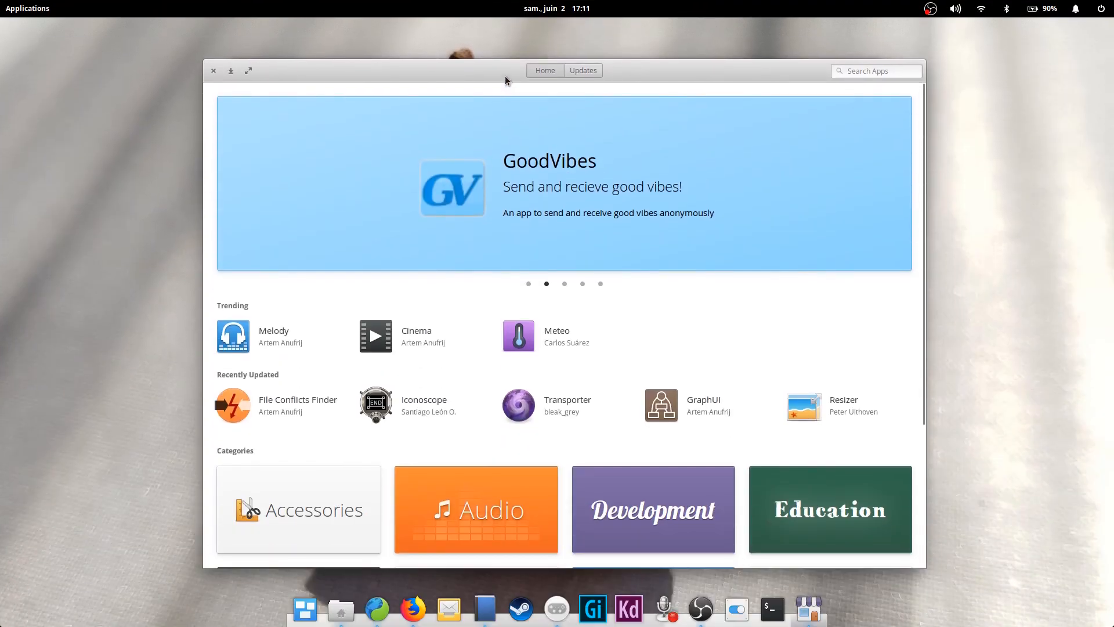
pyautogui.moveTo(718, 277)
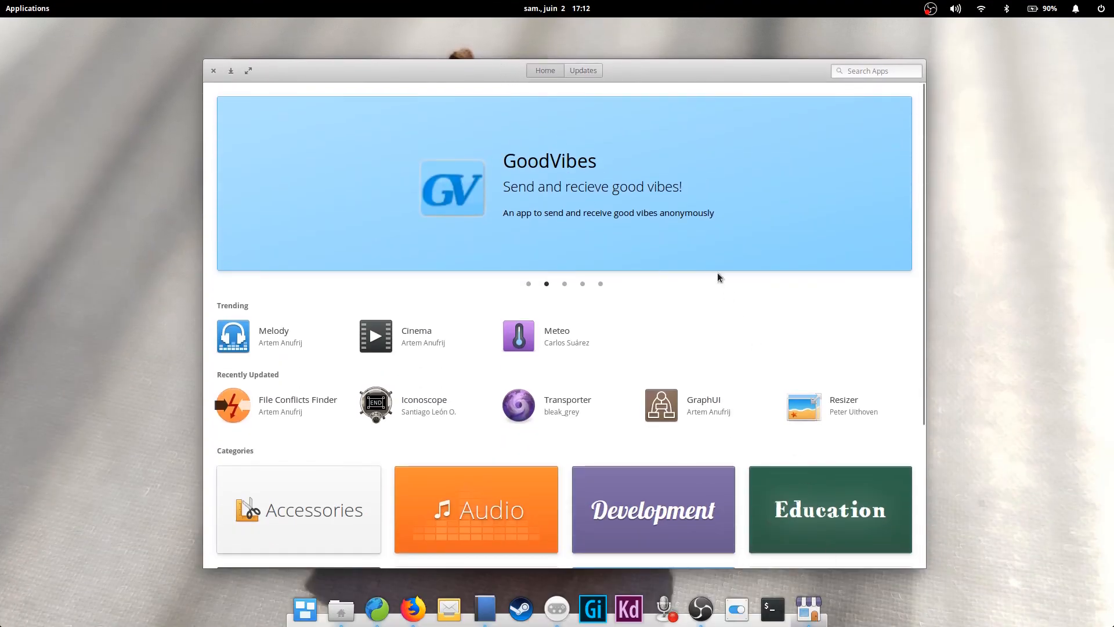
# Open the installed nvidia-384 driver (version 384.130) from AppCenter's Updates list
pyautogui.click(582, 70)
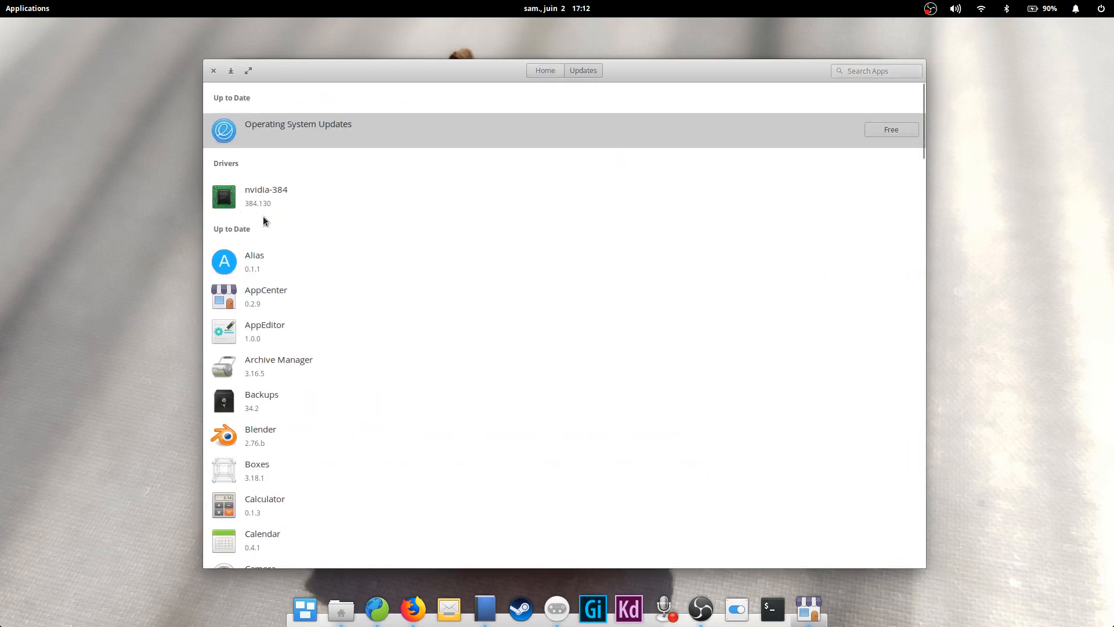
pyautogui.moveTo(256, 199)
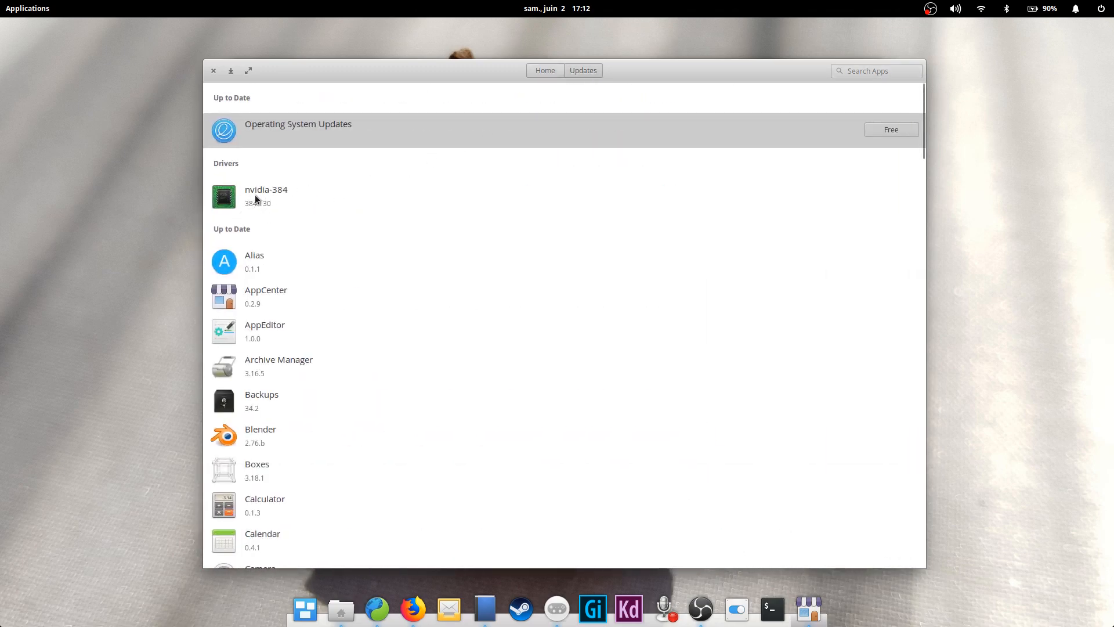
pyautogui.click(265, 196)
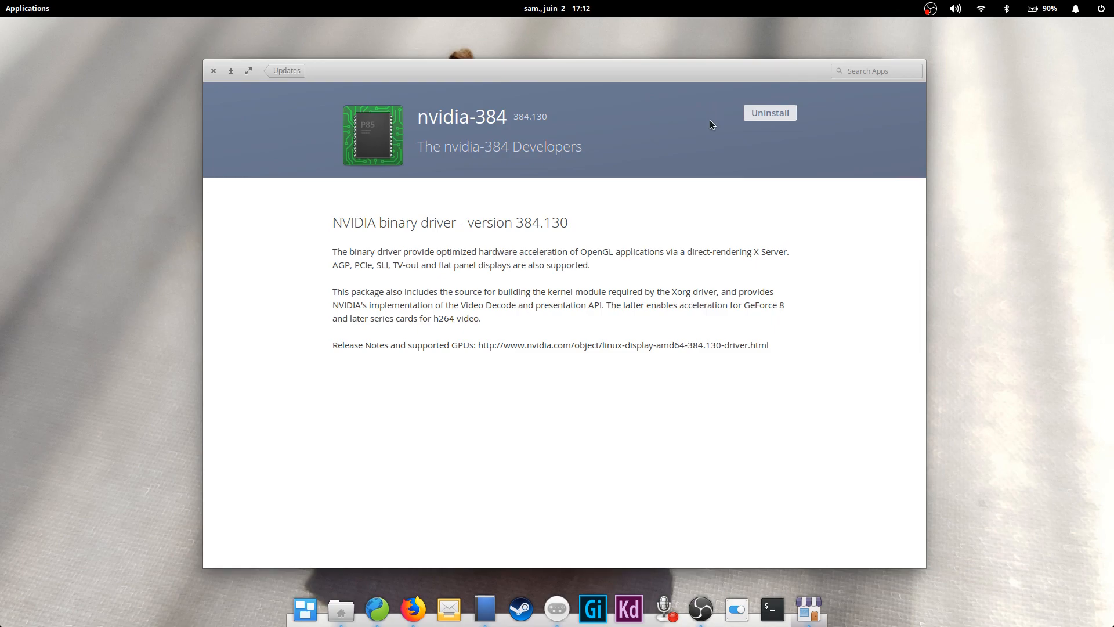
pyautogui.moveTo(543, 108)
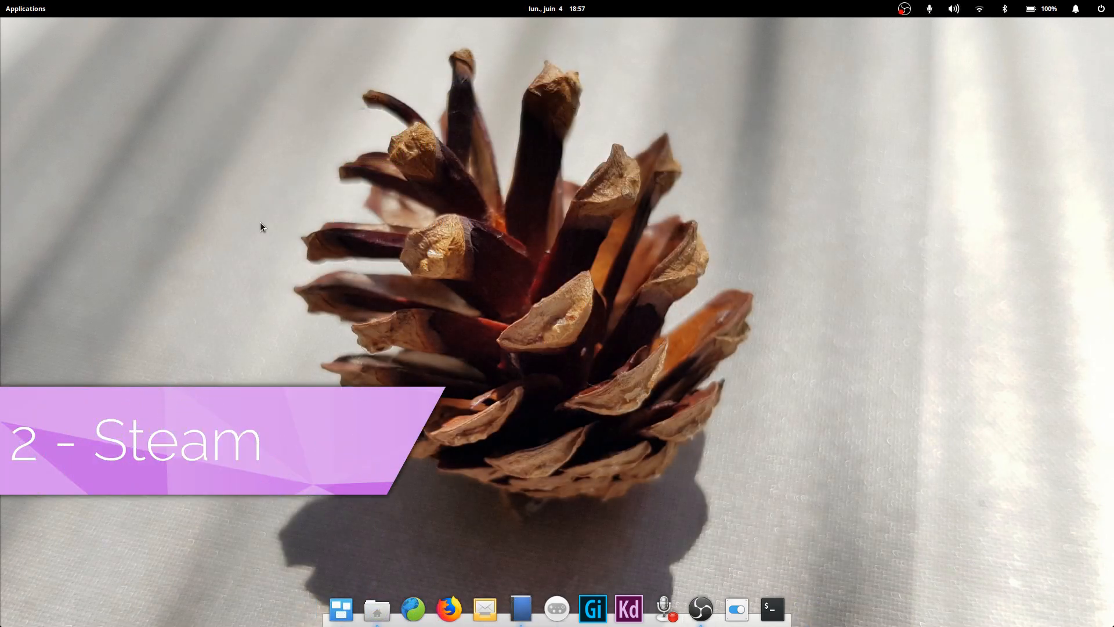
# Launch AppCenter and search 'steam' to show the installed Steam 1.0.0.48 page
pyautogui.write('appcenter')
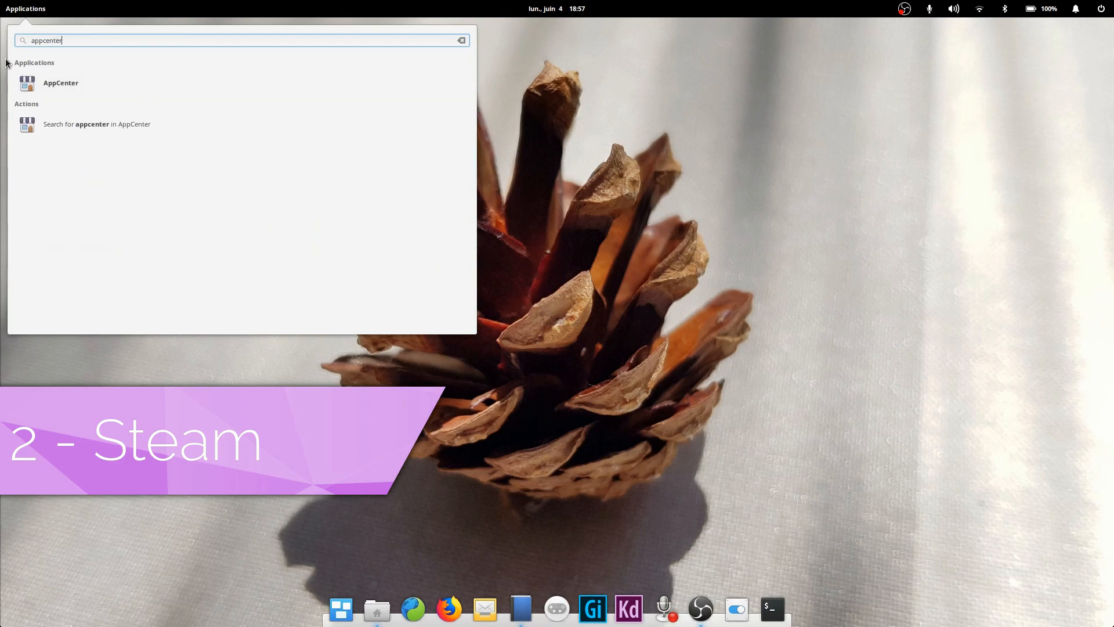
pyautogui.click(60, 83)
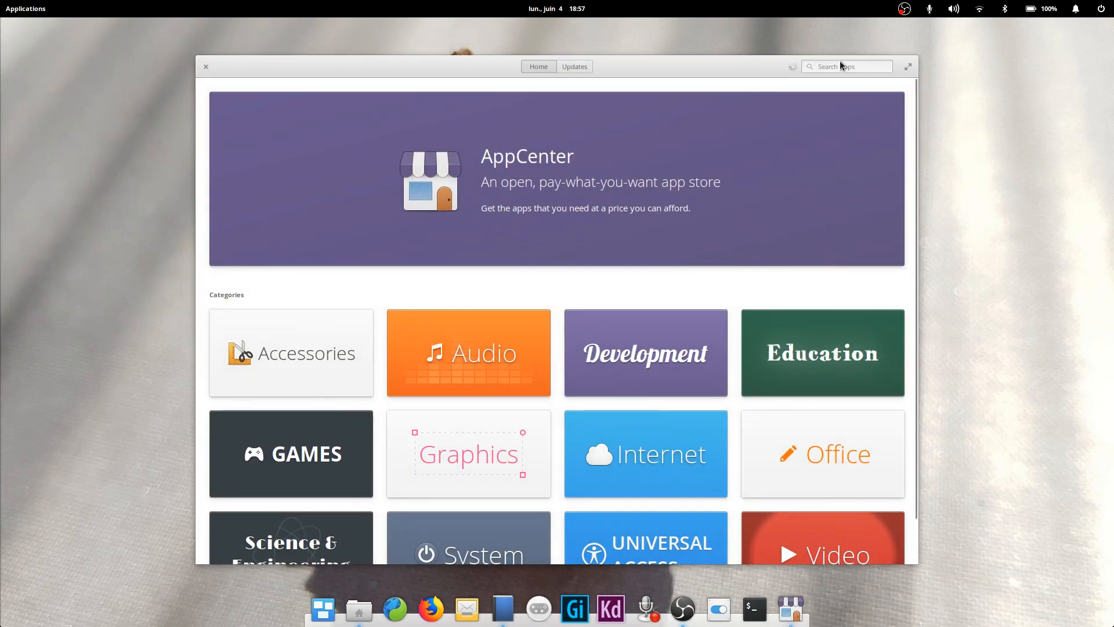
pyautogui.write('steam')
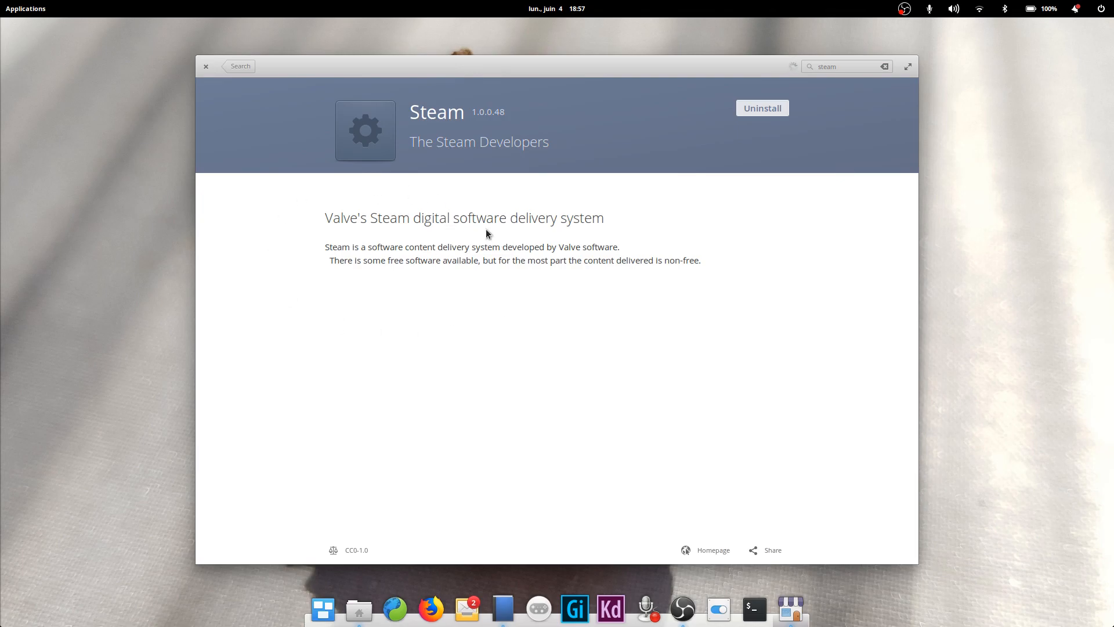
pyautogui.moveTo(445, 227)
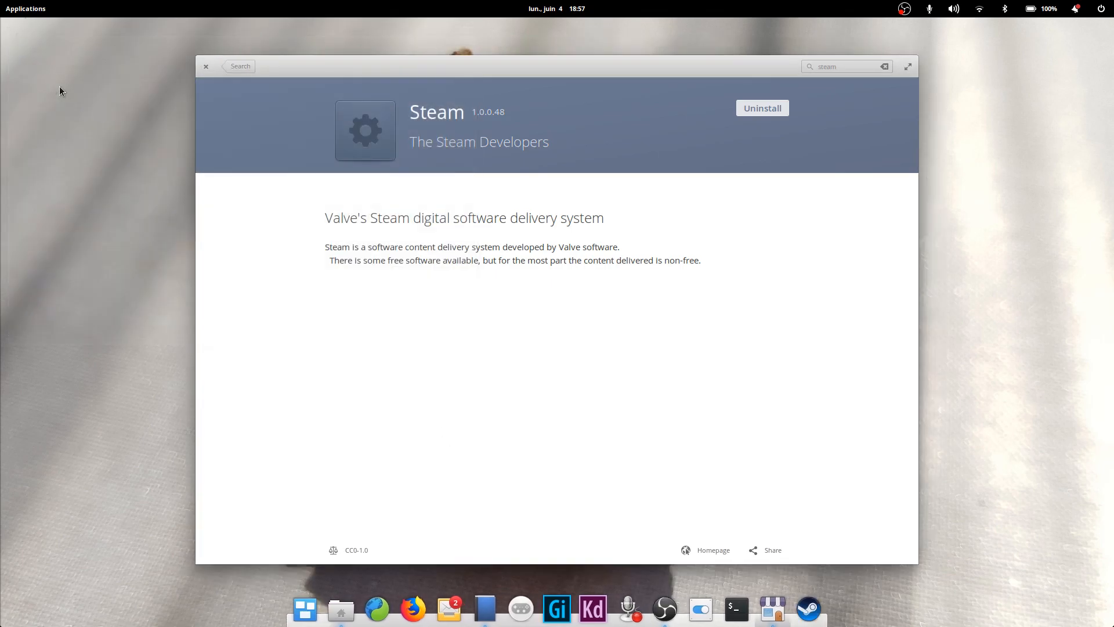
# Launch Steam to see Counter-Strike: Global Offensive in the library, then close Steam
pyautogui.click(808, 608)
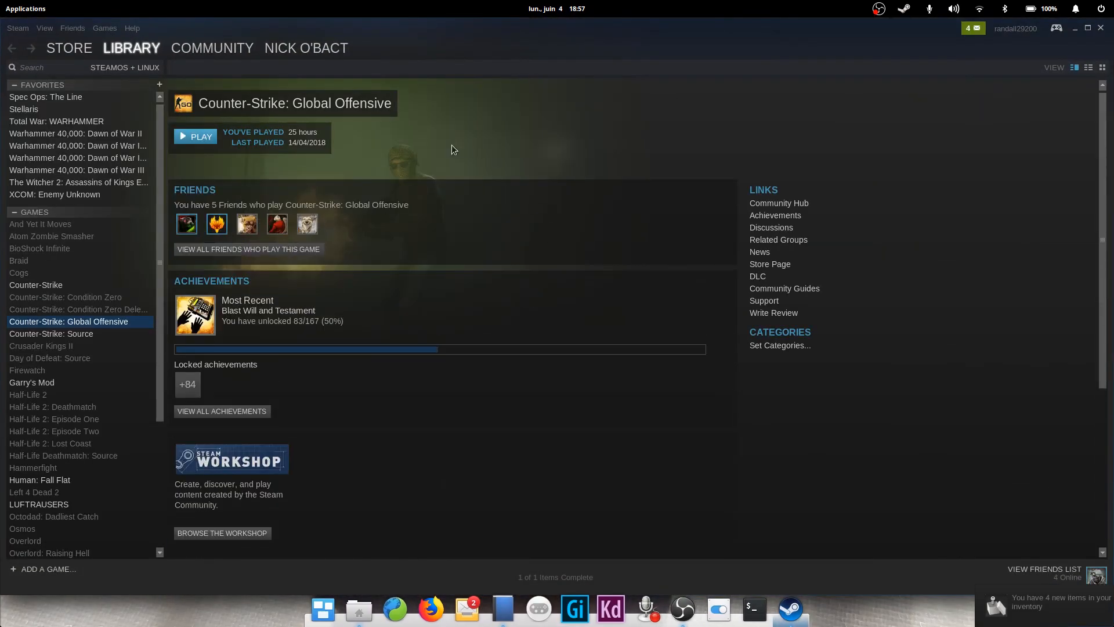
pyautogui.click(124, 67)
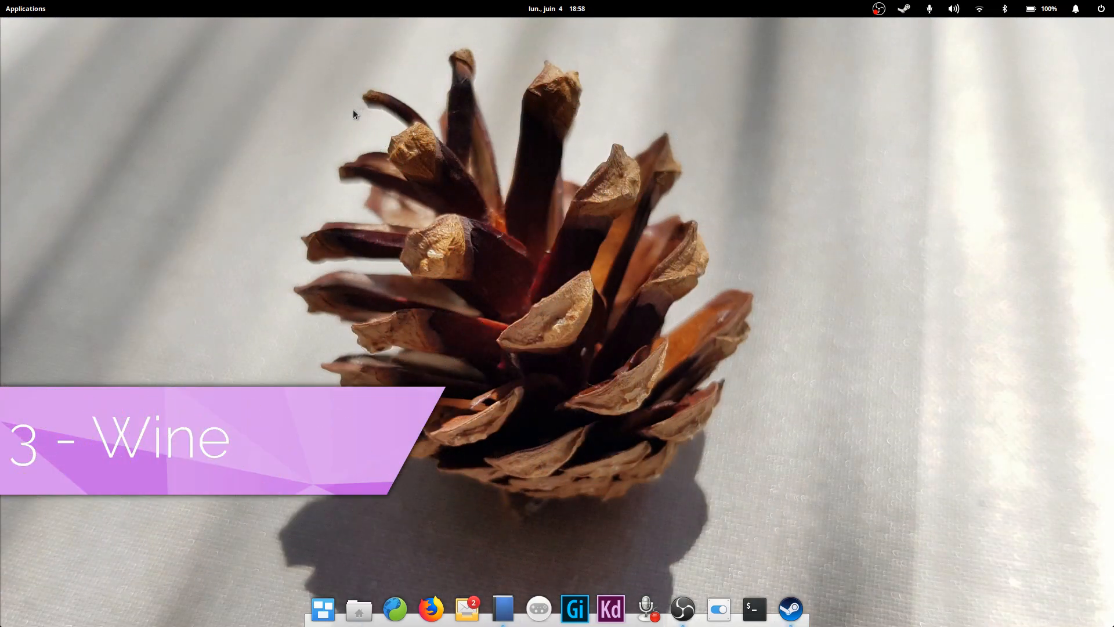
# Launch winecfg and select Morrowind.exe to see its Windows XP version setting
pyautogui.write('winecfg')
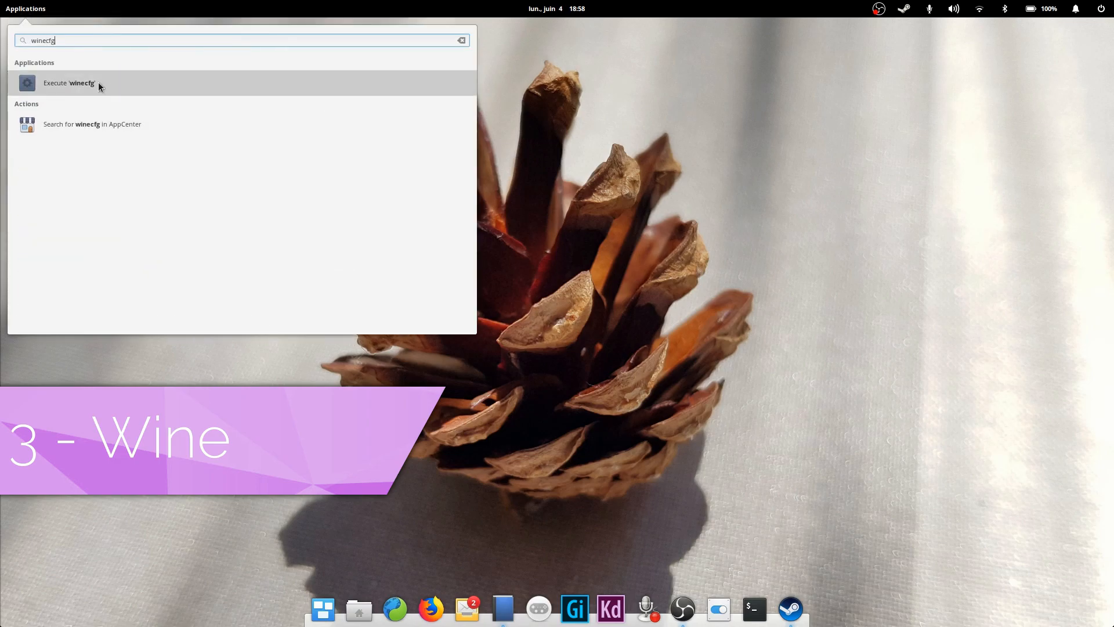
pyautogui.click(68, 82)
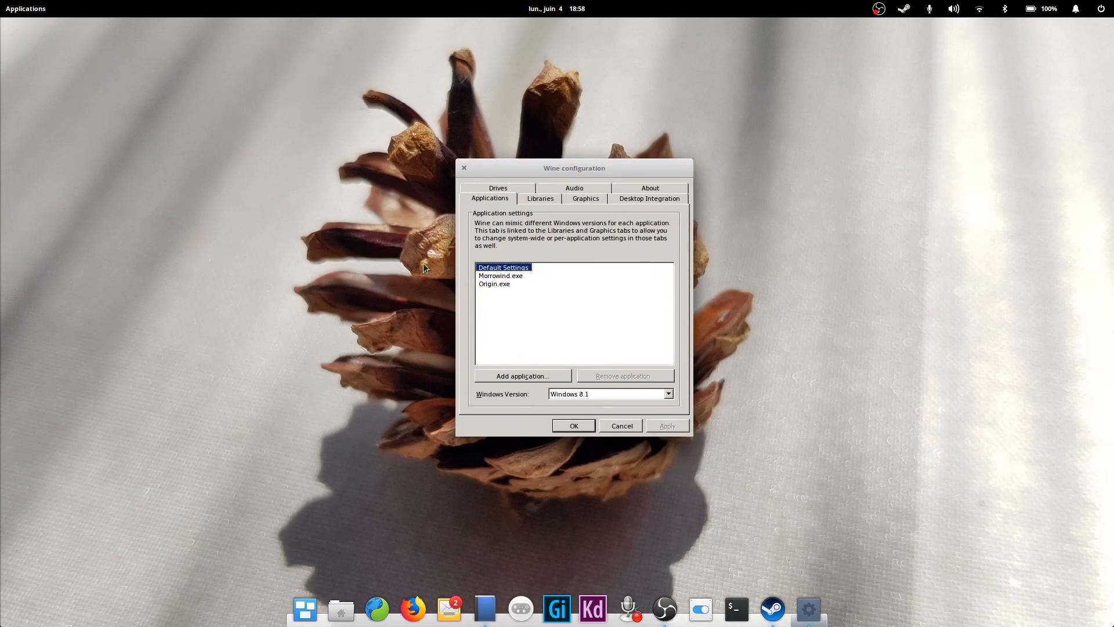
pyautogui.moveTo(474, 197)
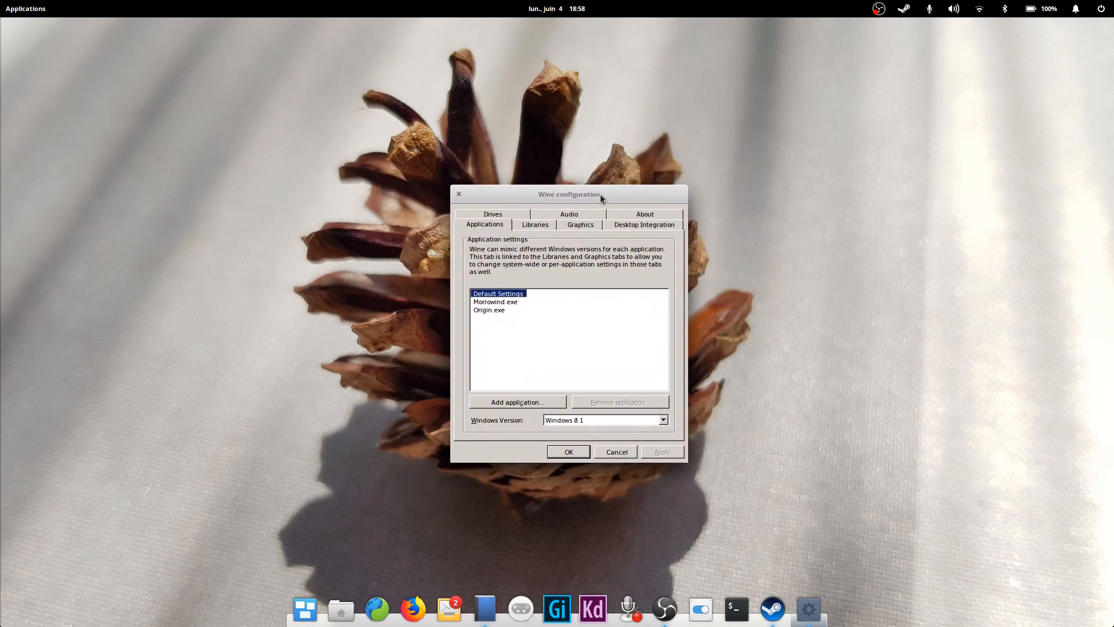
pyautogui.moveTo(484, 298)
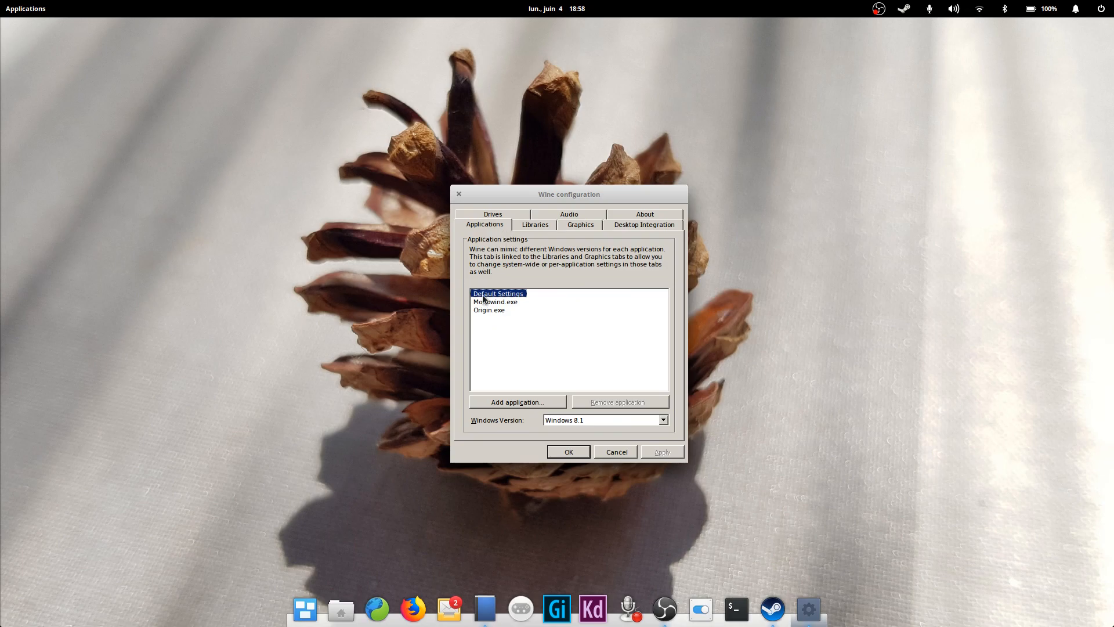
pyautogui.moveTo(604, 411)
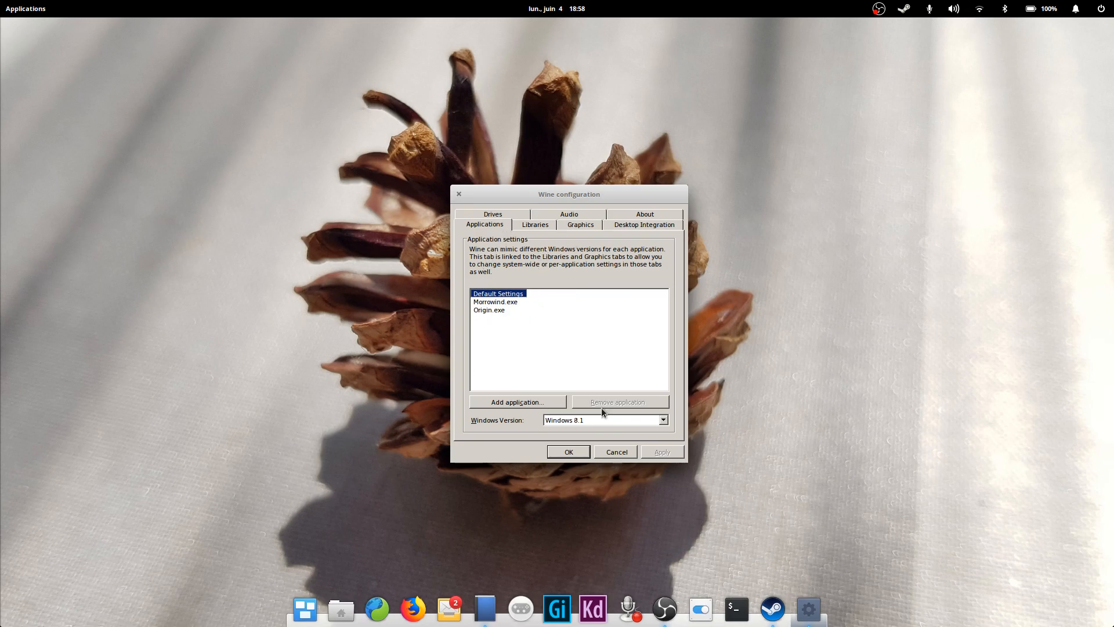
pyautogui.click(495, 301)
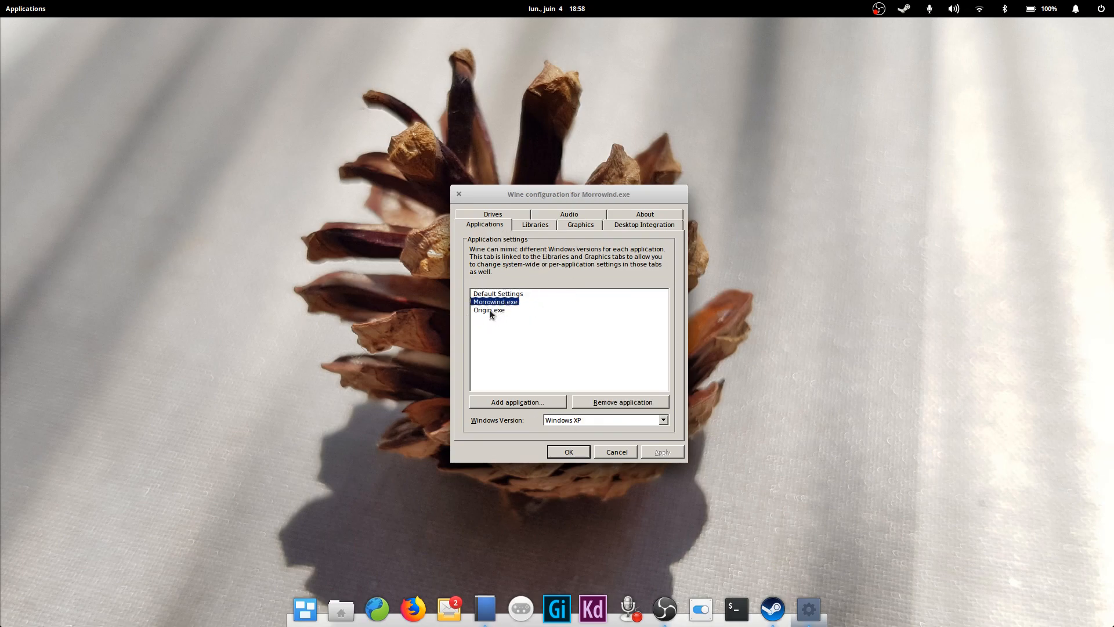
pyautogui.moveTo(541, 306)
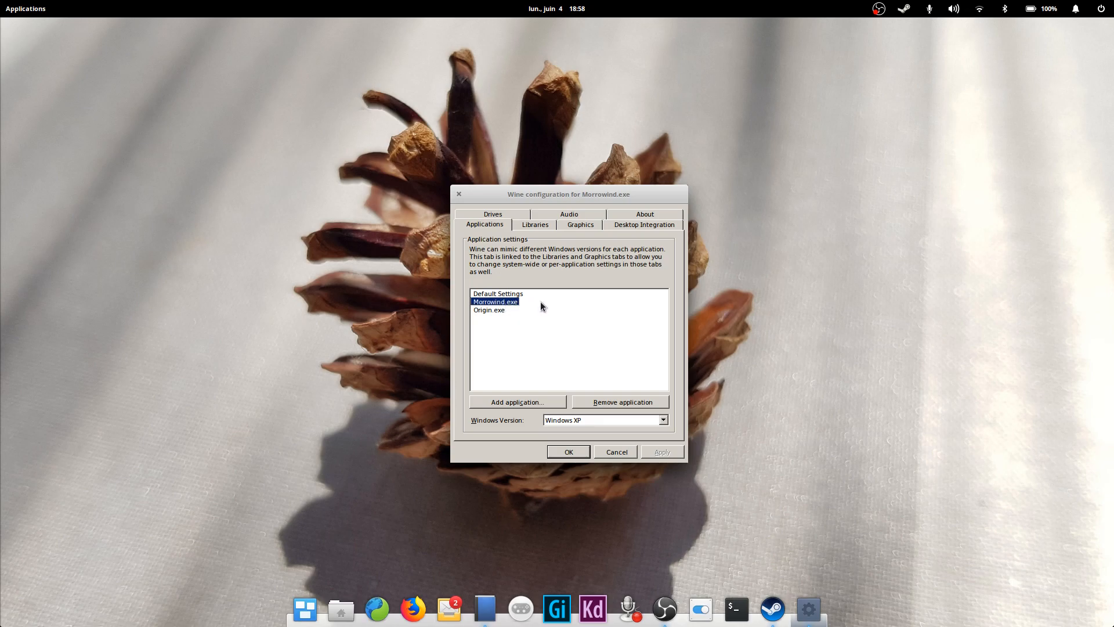
pyautogui.moveTo(545, 343)
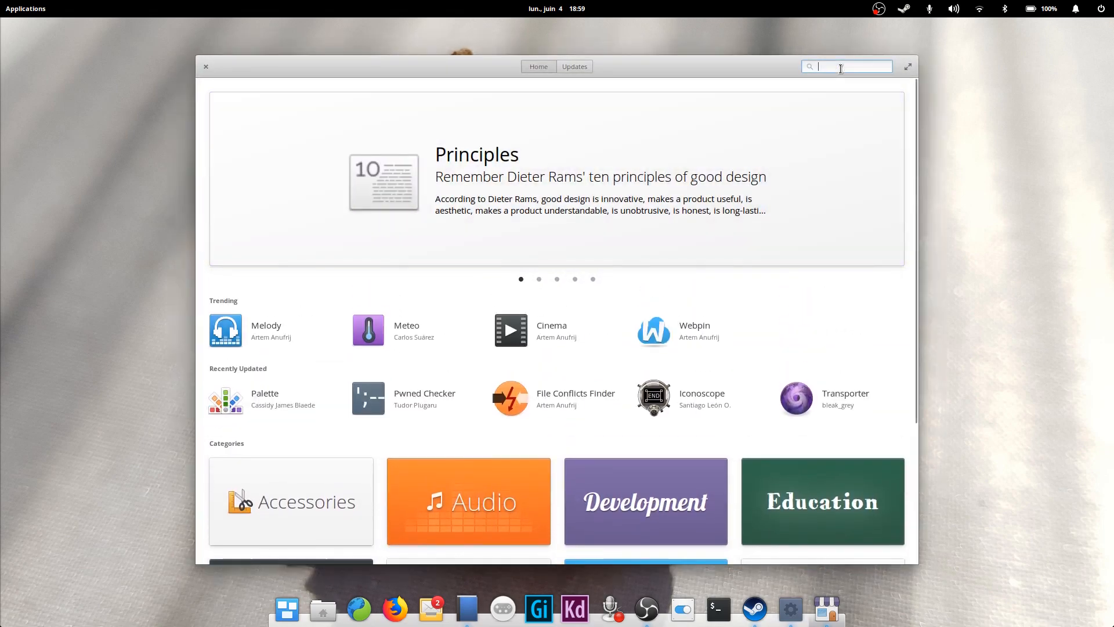
# Search AppCenter for 'wine', view the Wine package page, then close the store
pyautogui.write('wine')
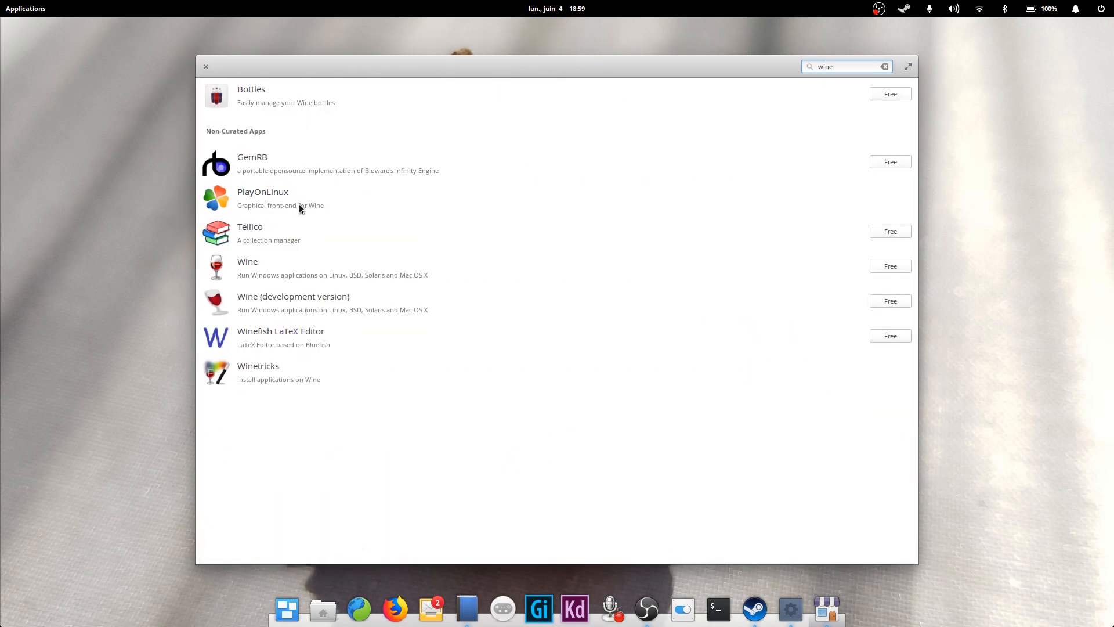
pyautogui.click(247, 260)
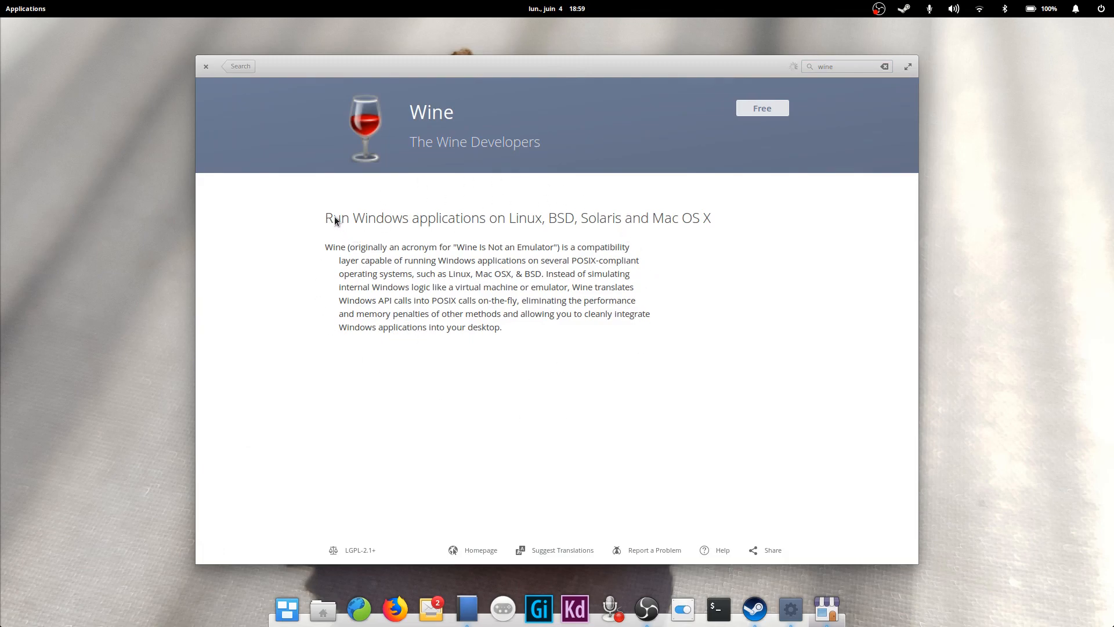
pyautogui.moveTo(601, 212)
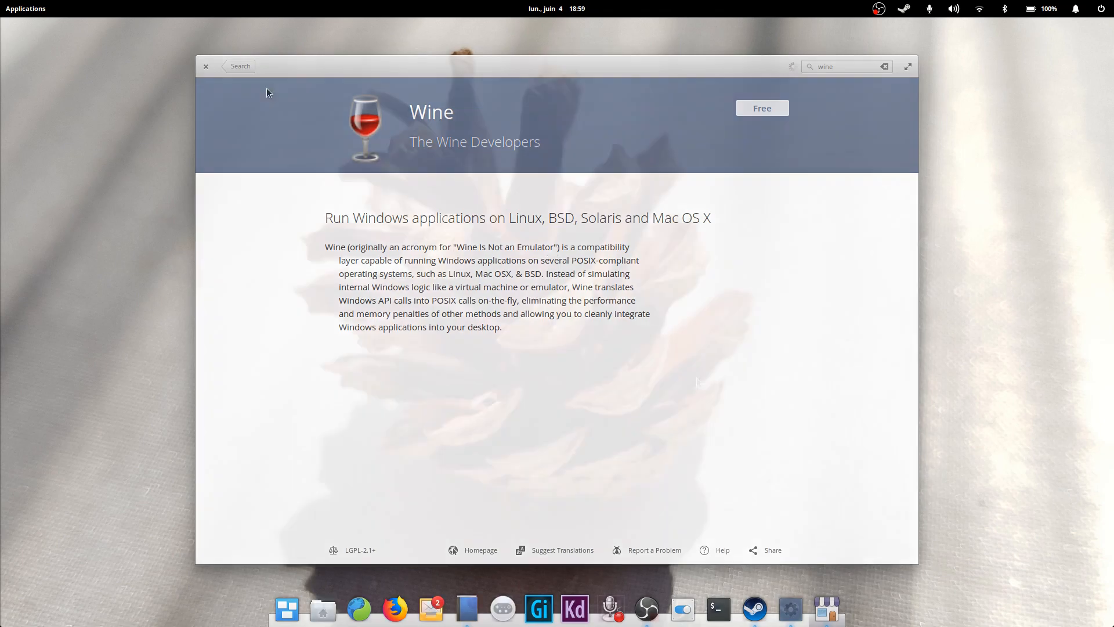
pyautogui.click(206, 66)
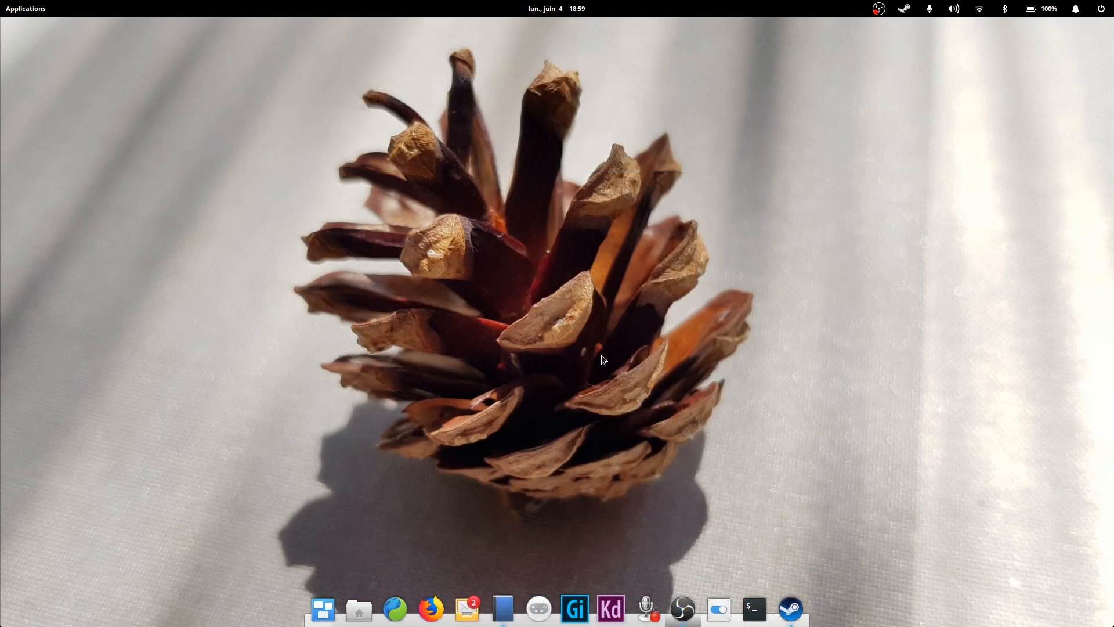
pyautogui.click(790, 608)
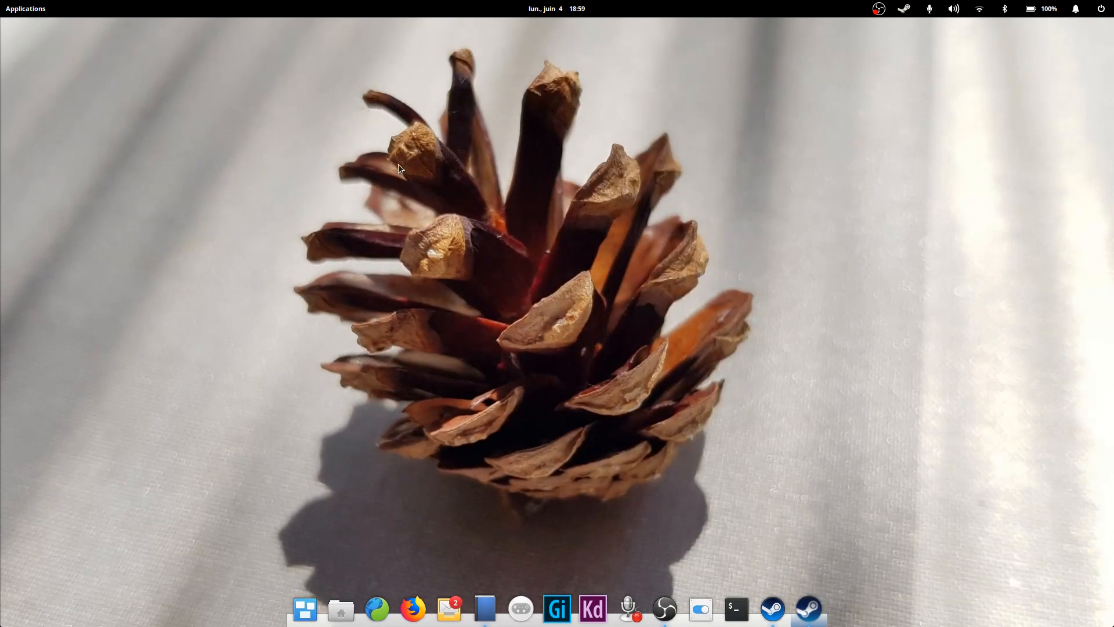
# Browse Saints Row: The Third and Numen pages, then open the SteamOS + Linux library
pyautogui.click(772, 608)
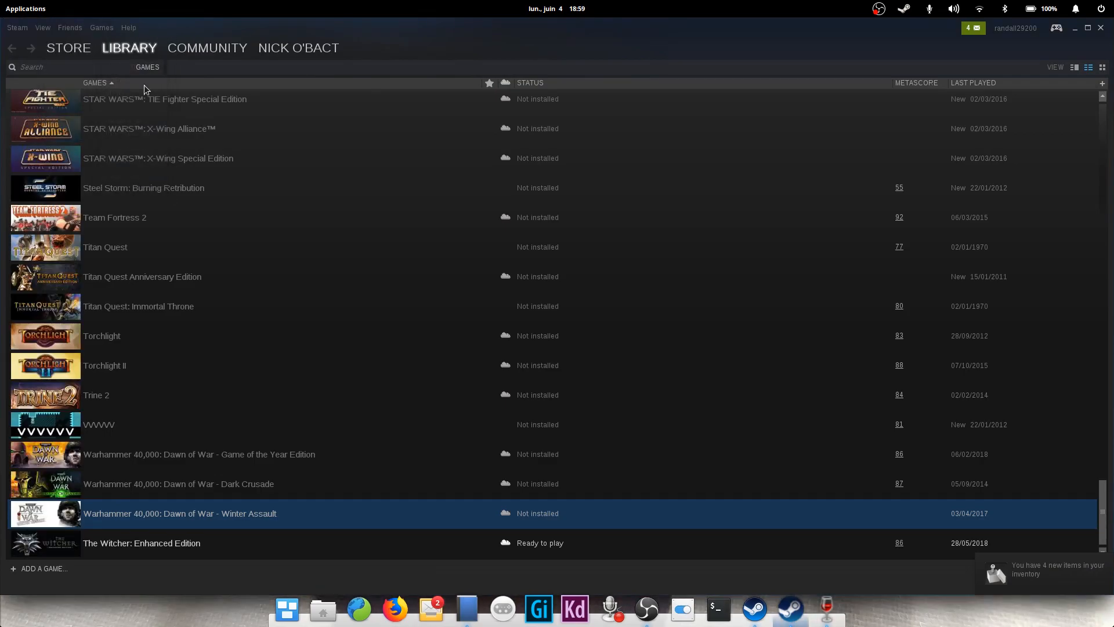
pyautogui.scroll(3)
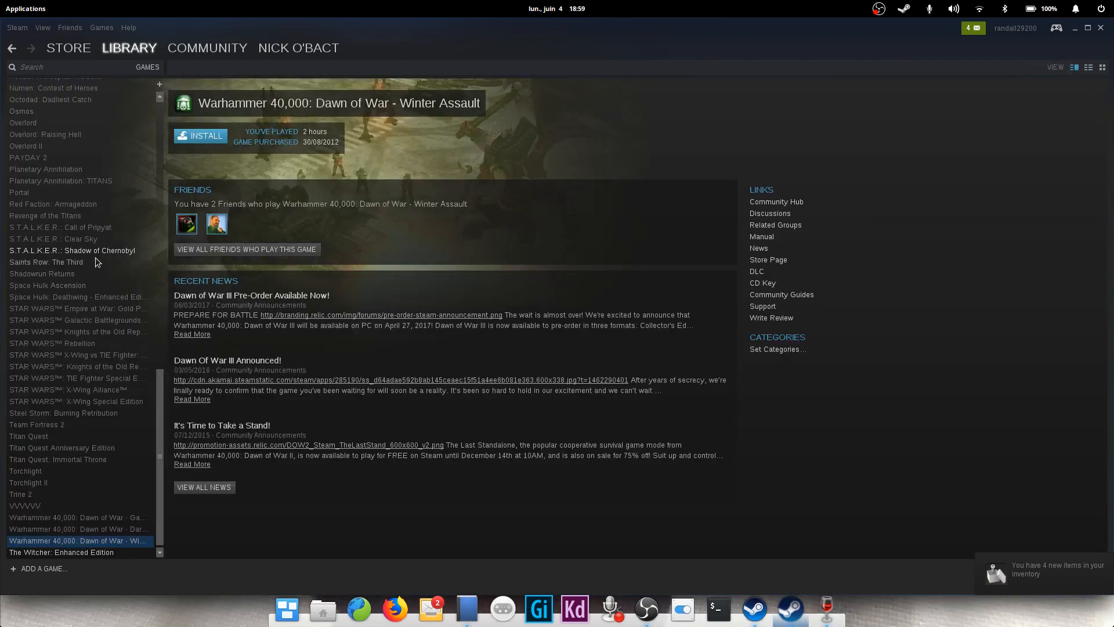
pyautogui.click(45, 261)
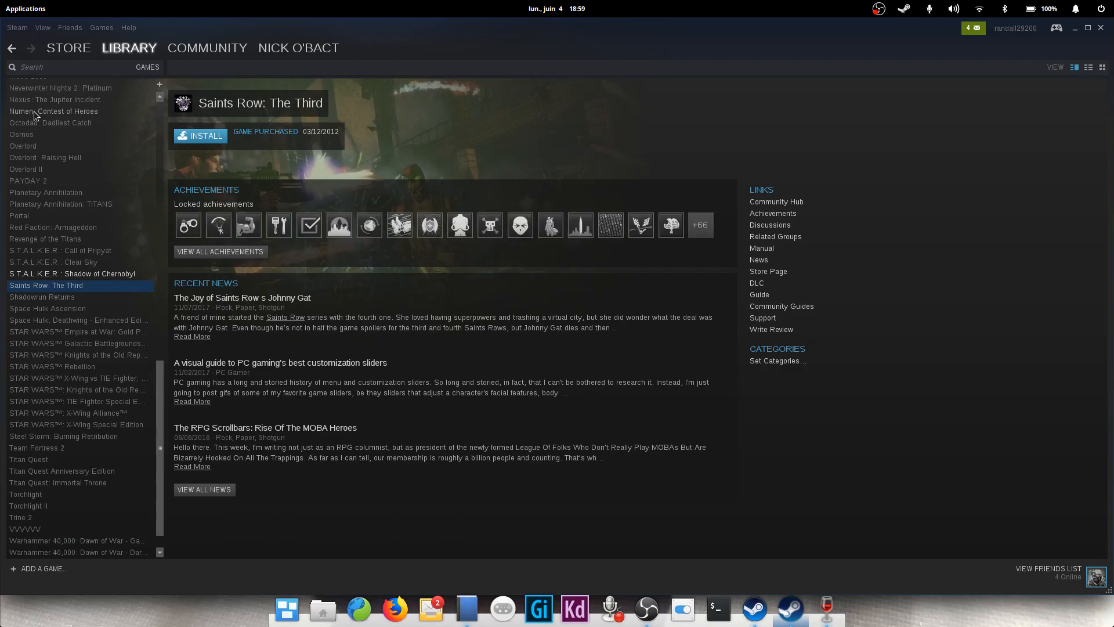
pyautogui.click(53, 111)
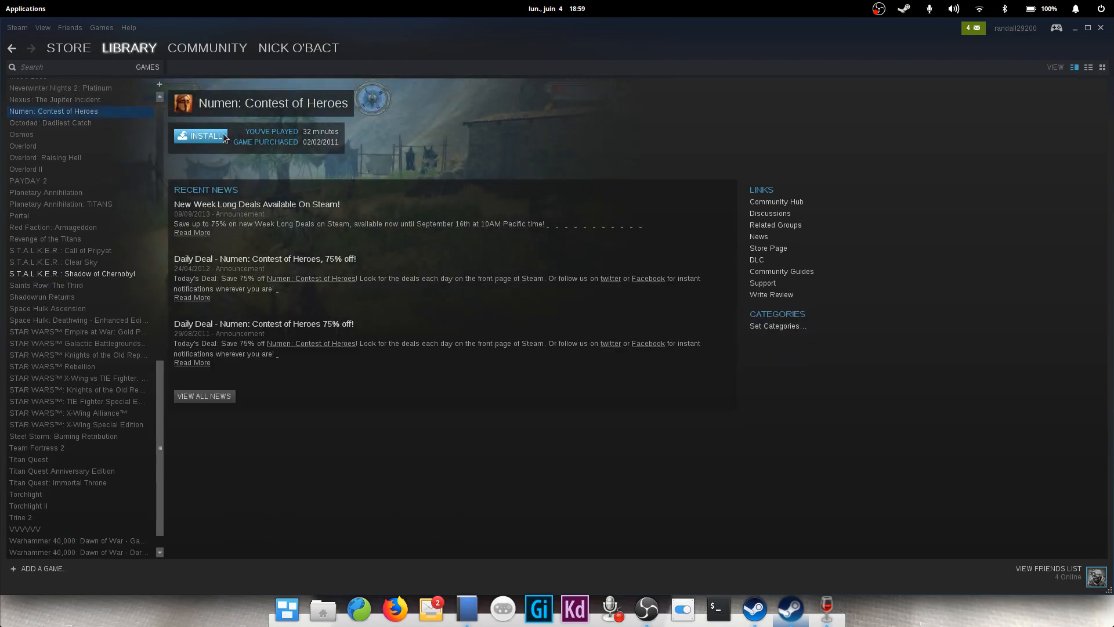
pyautogui.moveTo(911, 10)
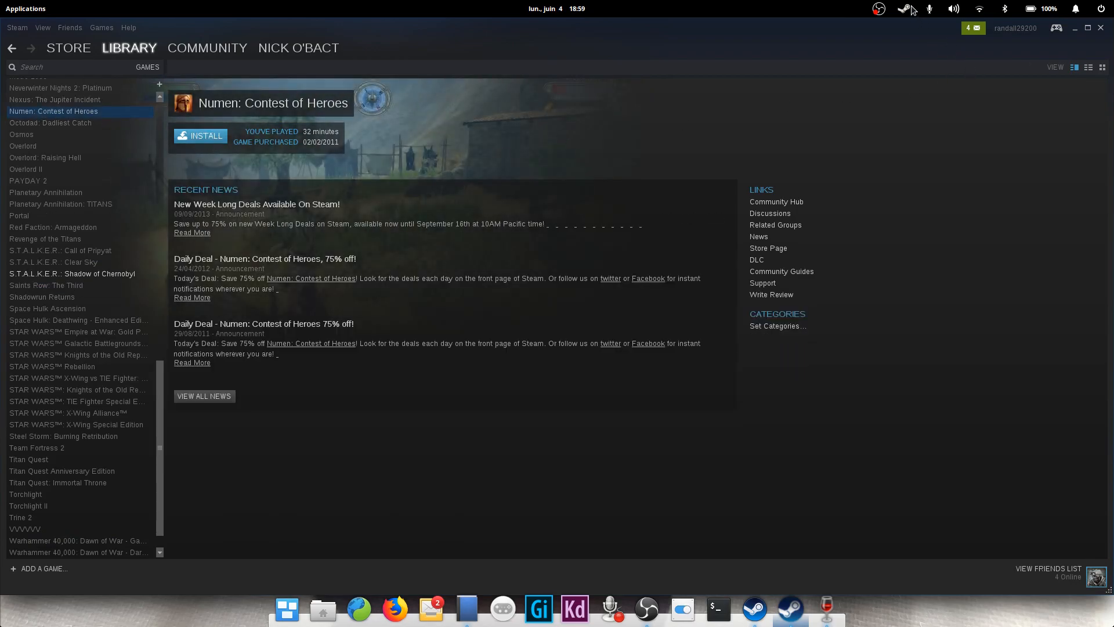
pyautogui.click(880, 9)
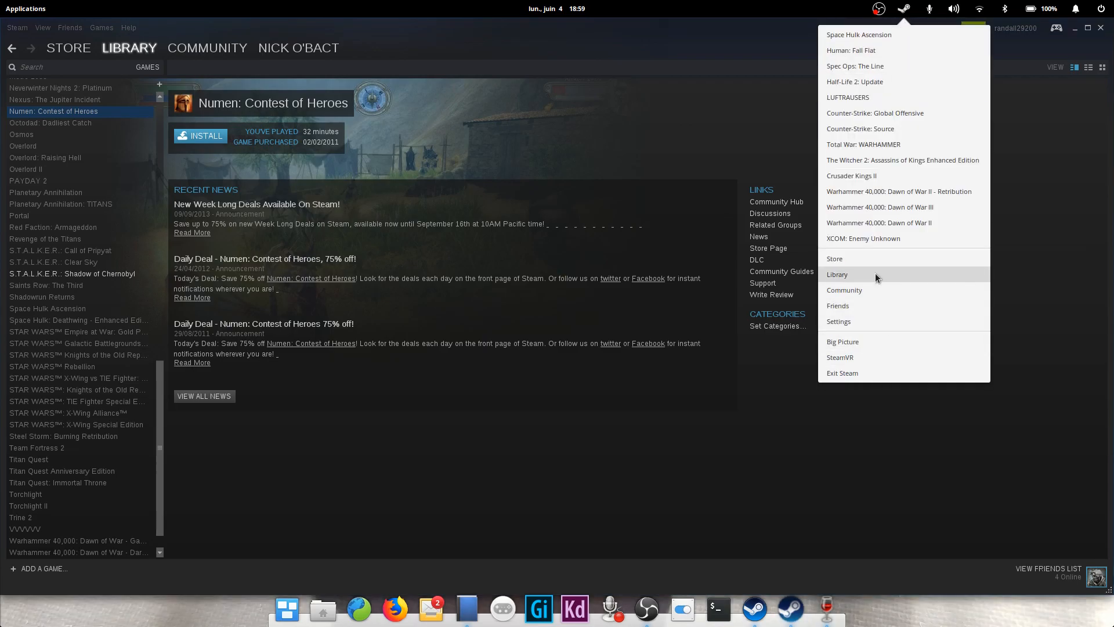
pyautogui.click(855, 66)
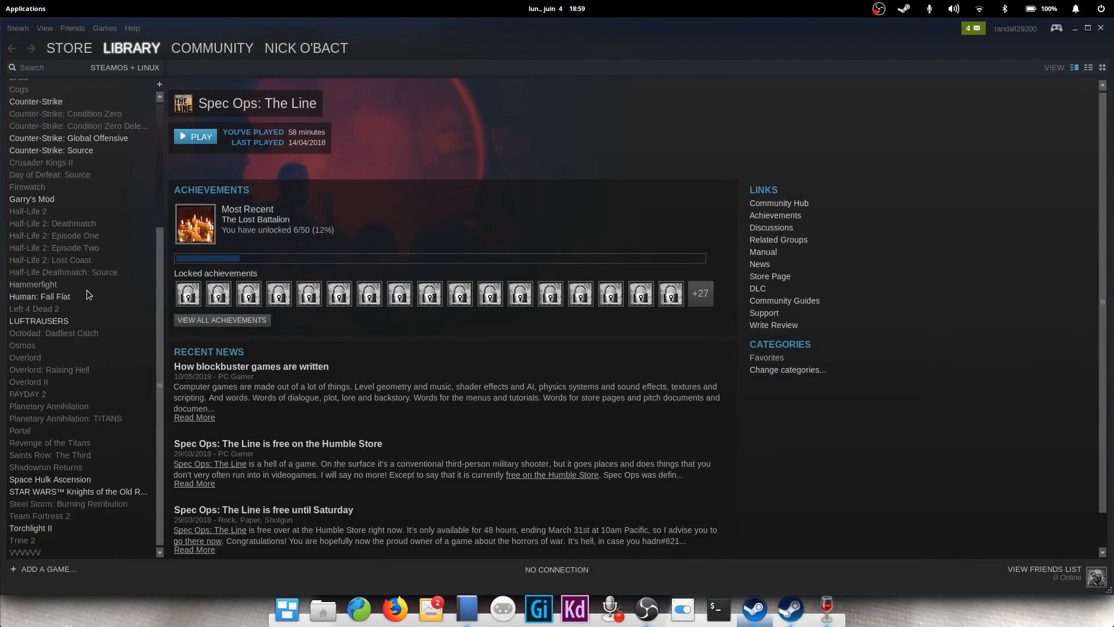
pyautogui.moveTo(64, 328)
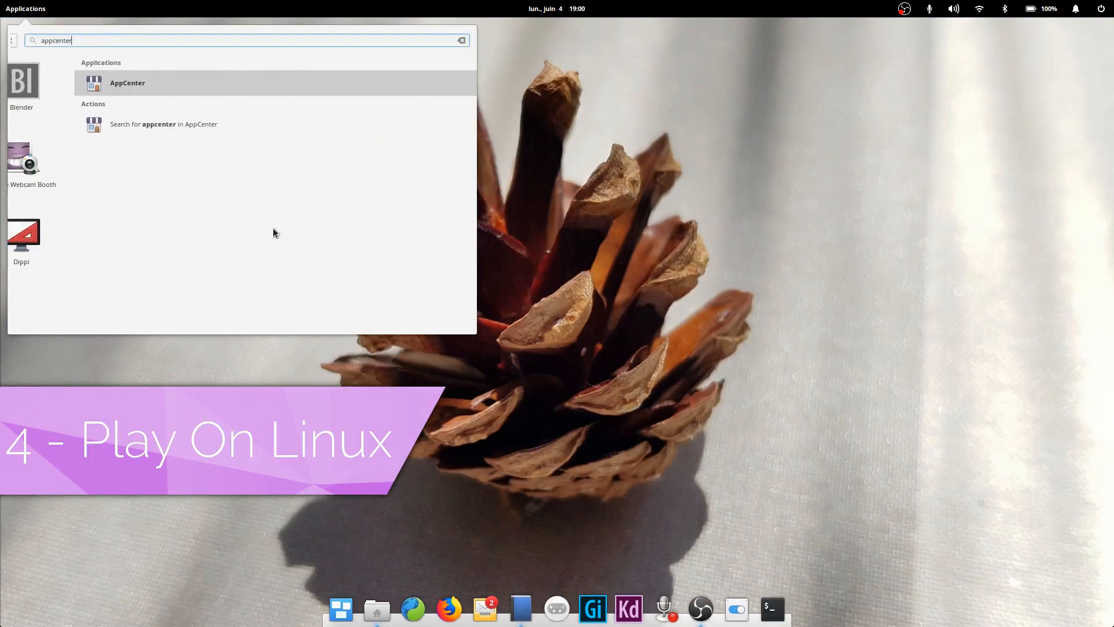
# Launch AppCenter and search 'play' to find PlayOnLinux 4.2.10, already installed
pyautogui.click(127, 82)
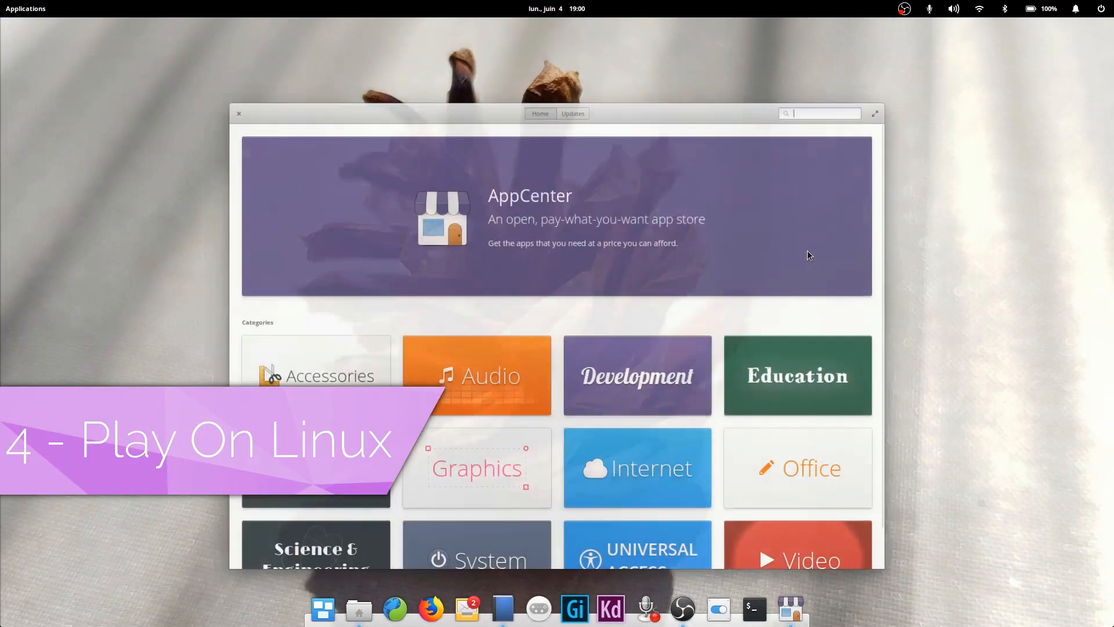
pyautogui.write('playon')
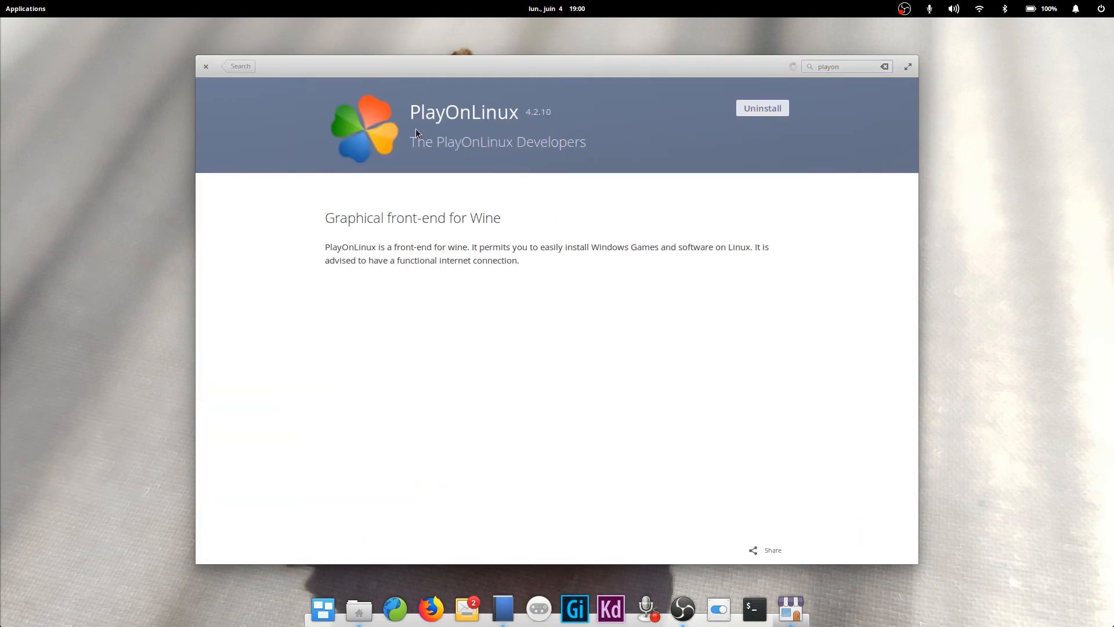
pyautogui.moveTo(370, 126)
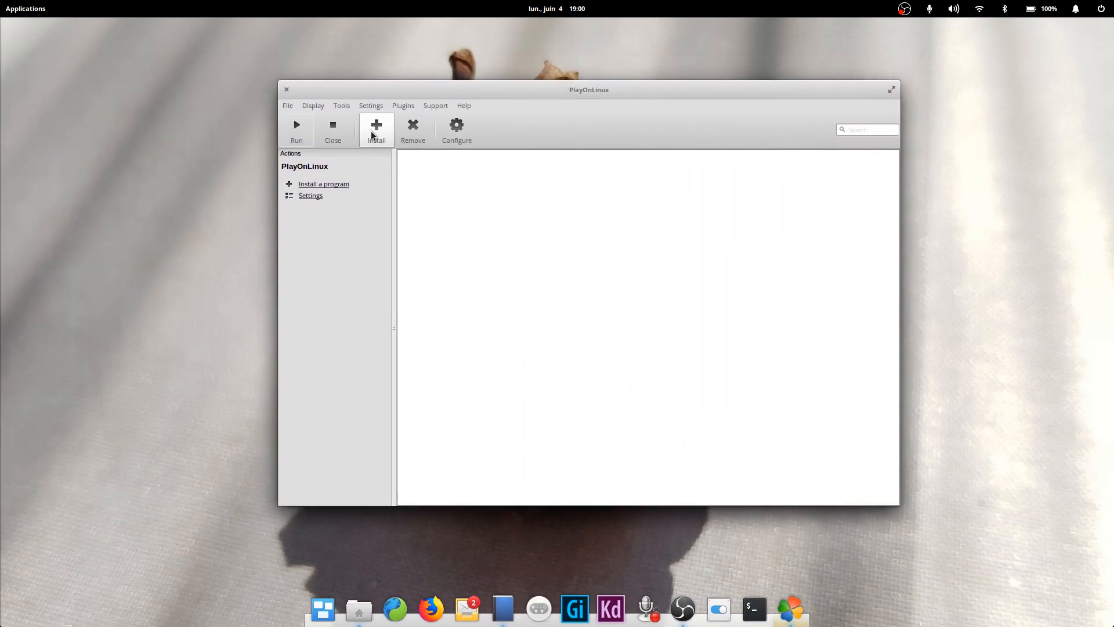
# Browse PlayOnLinux's catalogue, select Diablo III, and advance its installer wizard past the welcome page
pyautogui.click(376, 130)
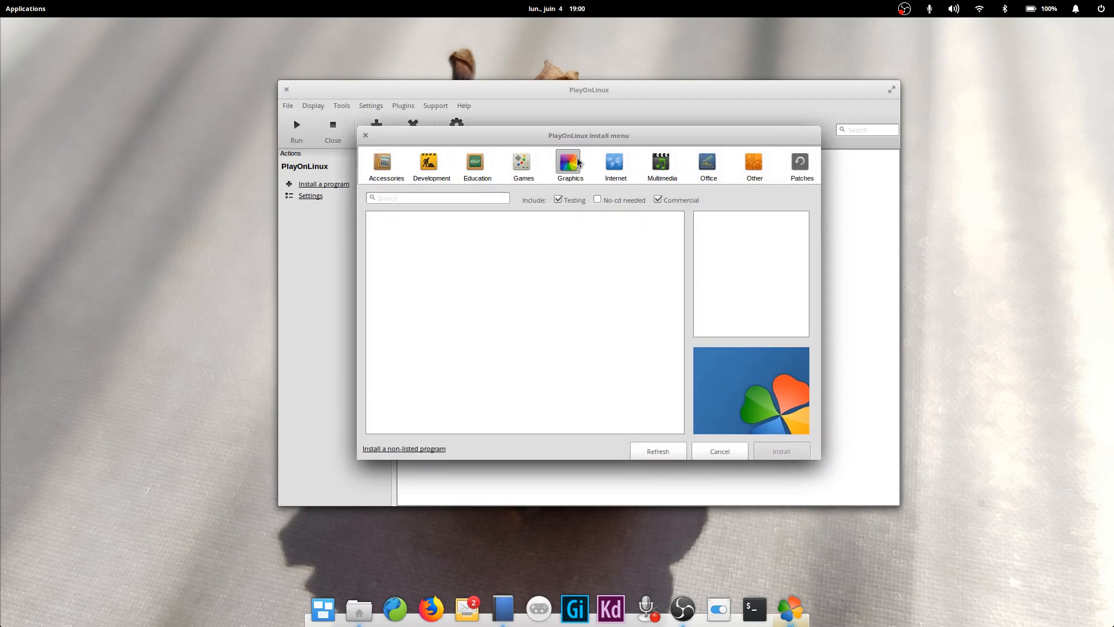
pyautogui.click(569, 162)
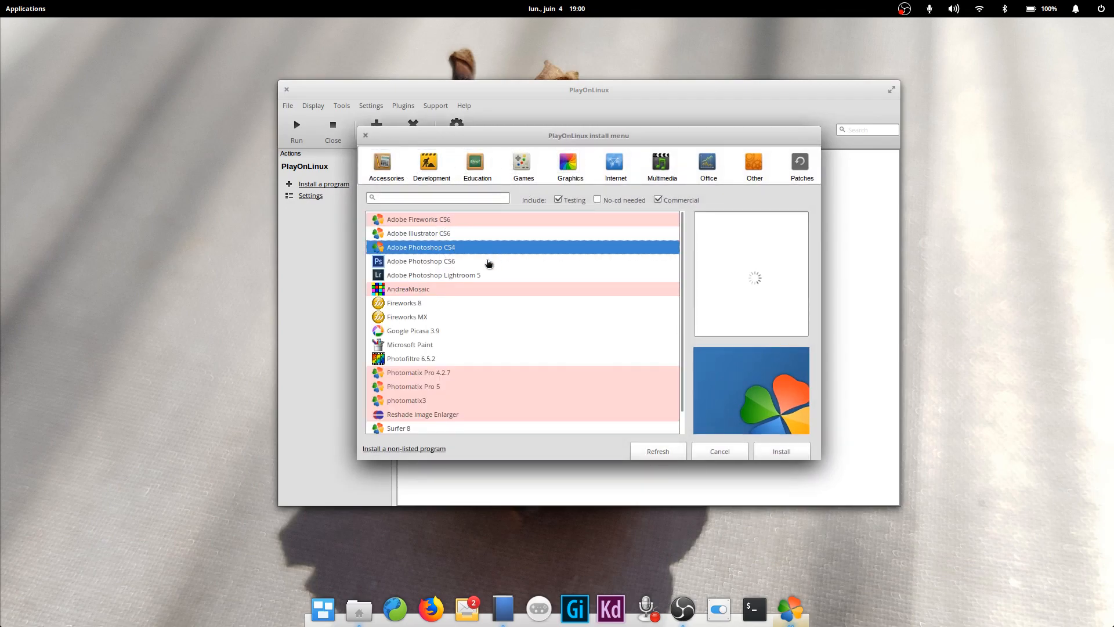
pyautogui.click(522, 163)
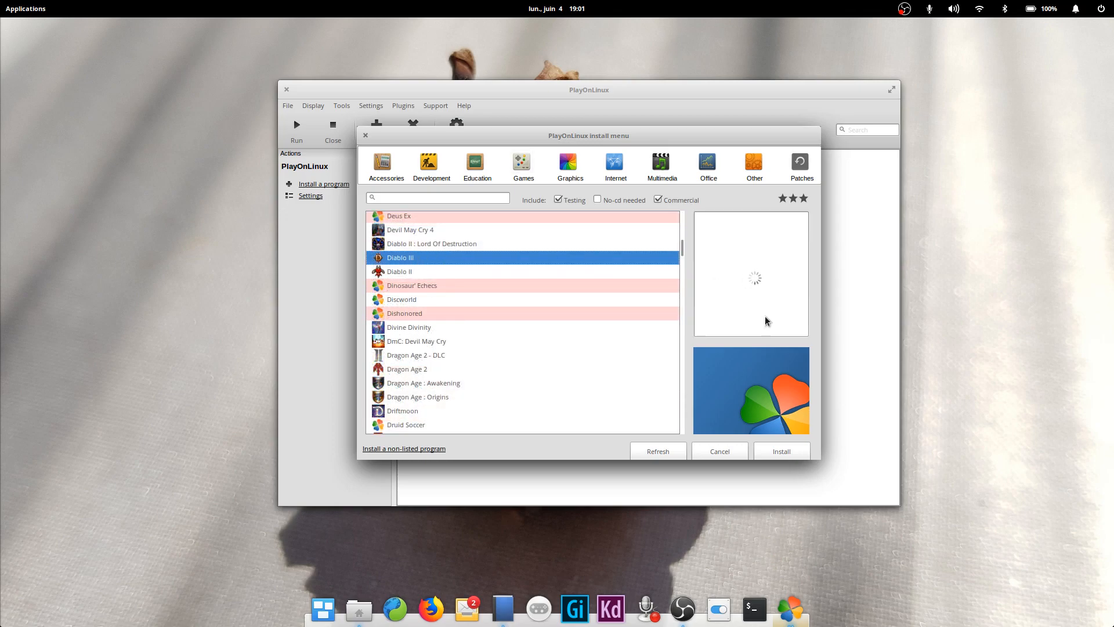
pyautogui.click(718, 451)
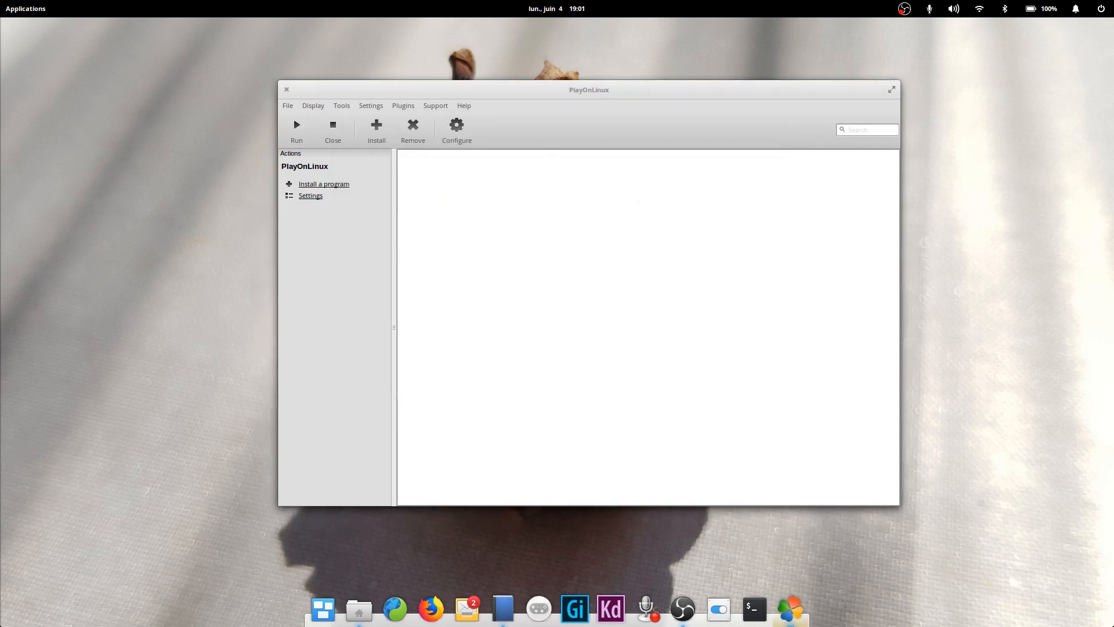
pyautogui.click(324, 183)
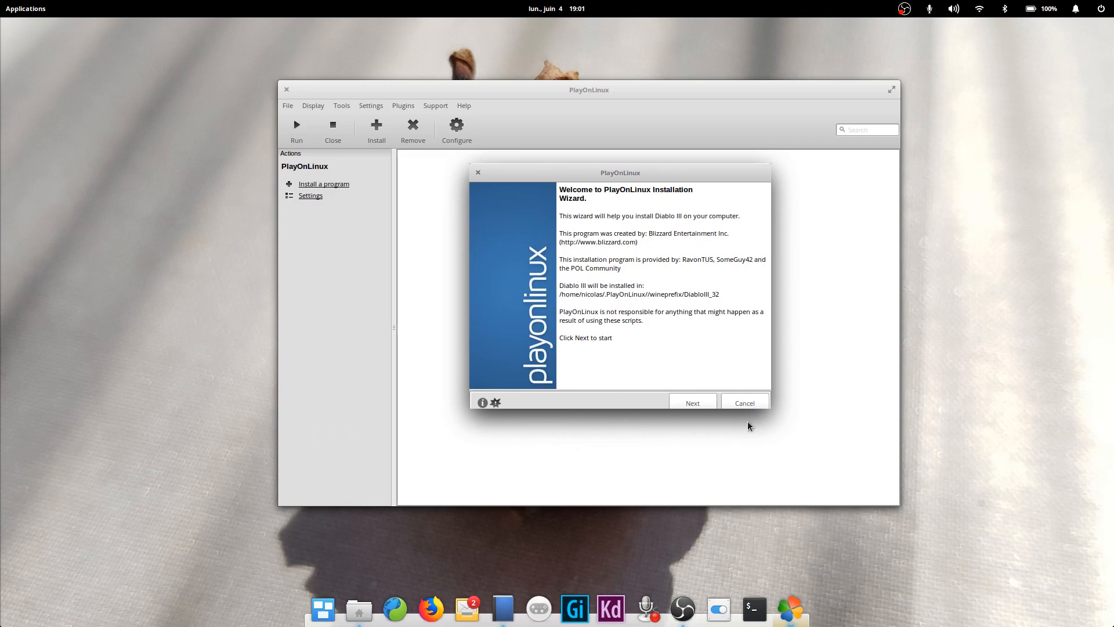
pyautogui.click(691, 402)
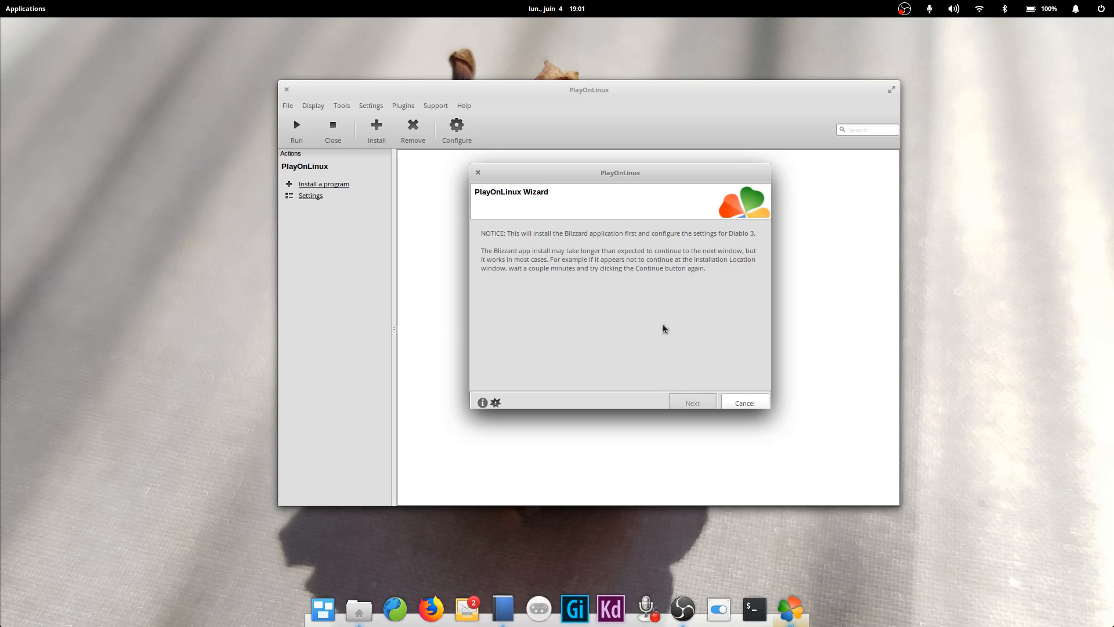
pyautogui.click(690, 402)
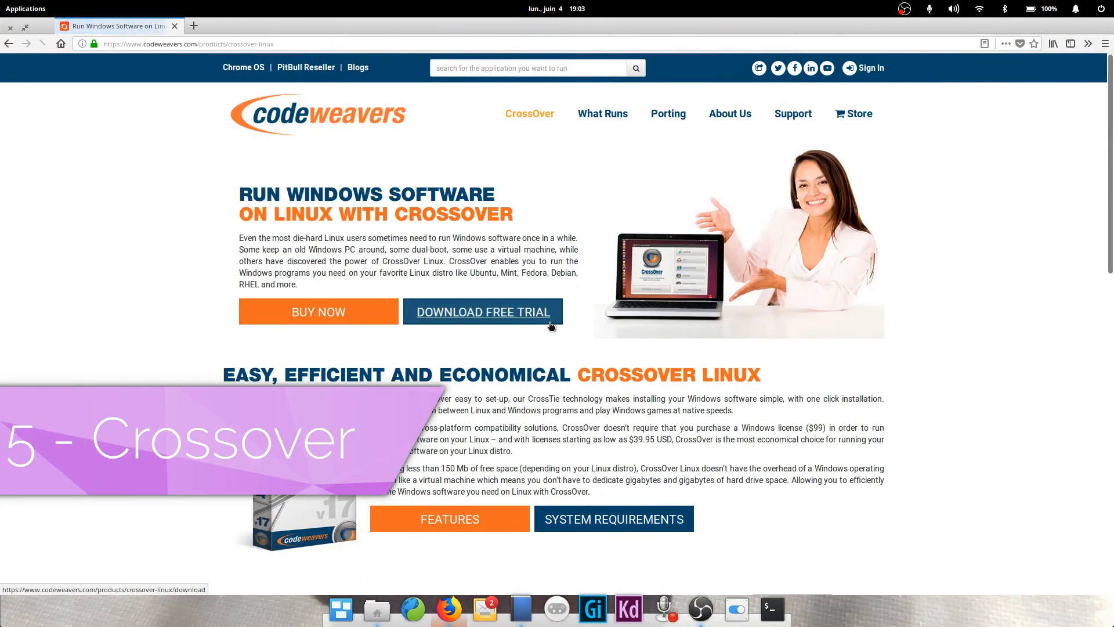
# Open and read through the CrossOver Linux features page on CodeWeavers' site
pyautogui.scroll(-3)
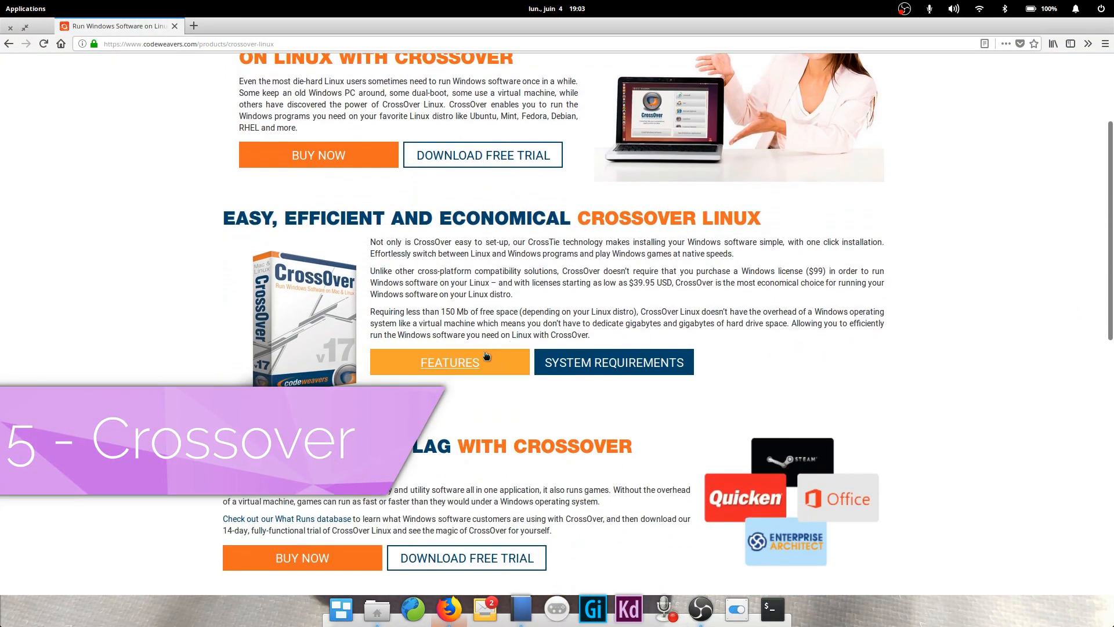
pyautogui.click(449, 362)
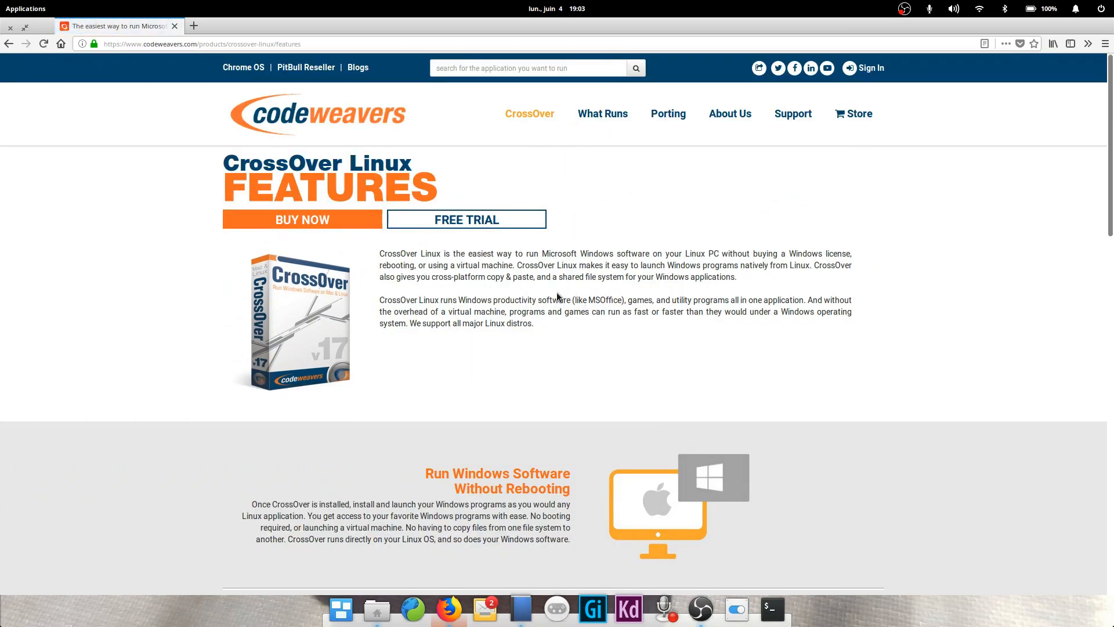
pyautogui.scroll(-3)
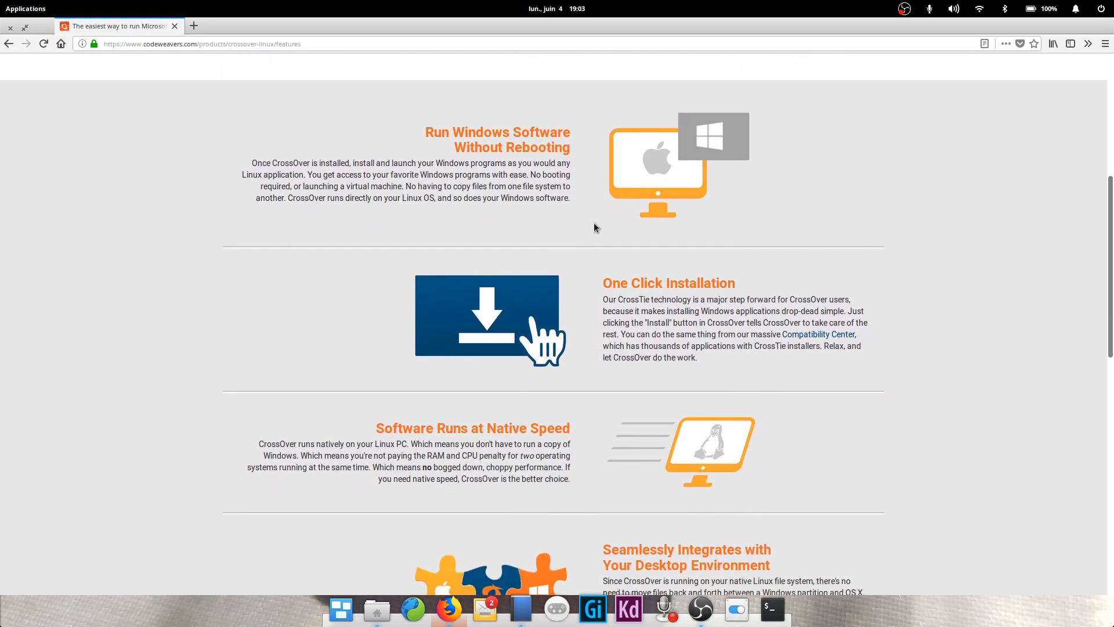
pyautogui.scroll(-3)
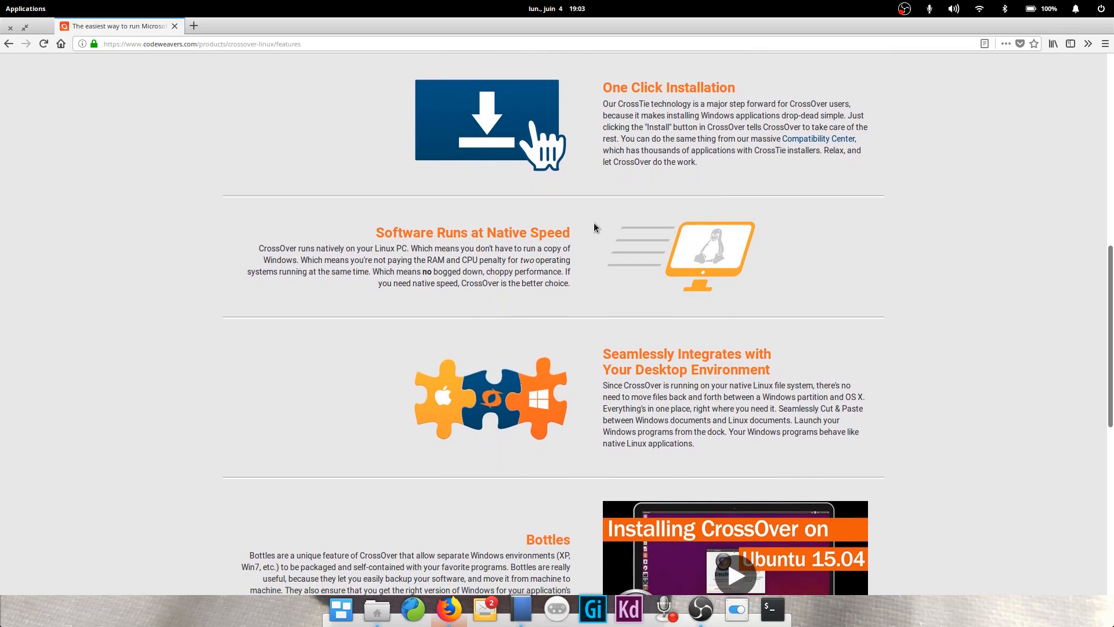
pyautogui.scroll(-3)
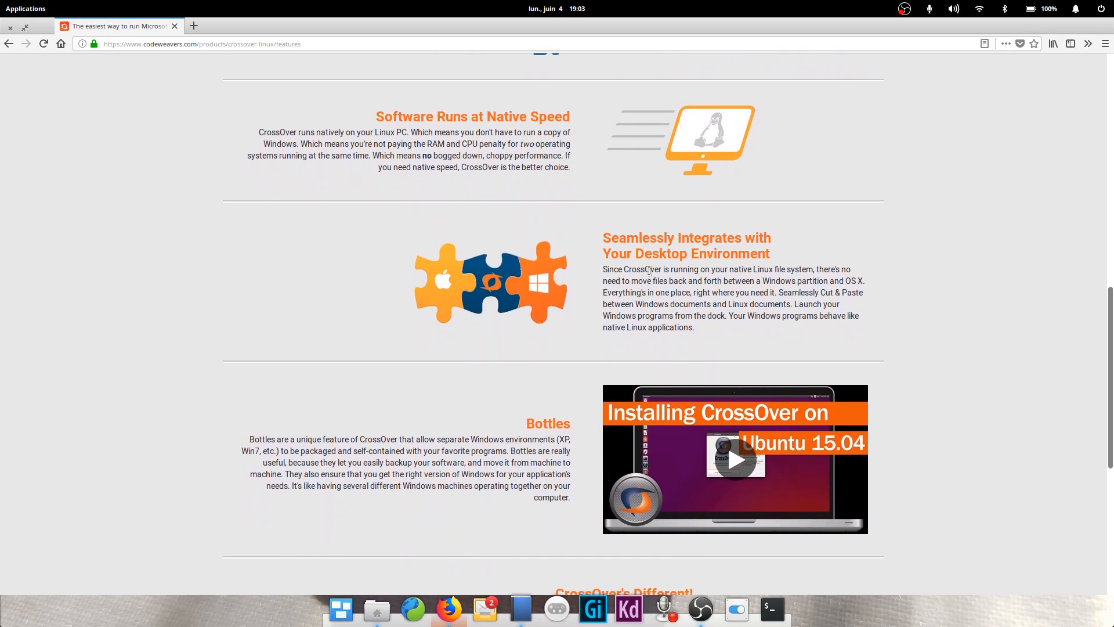
pyautogui.scroll(-3)
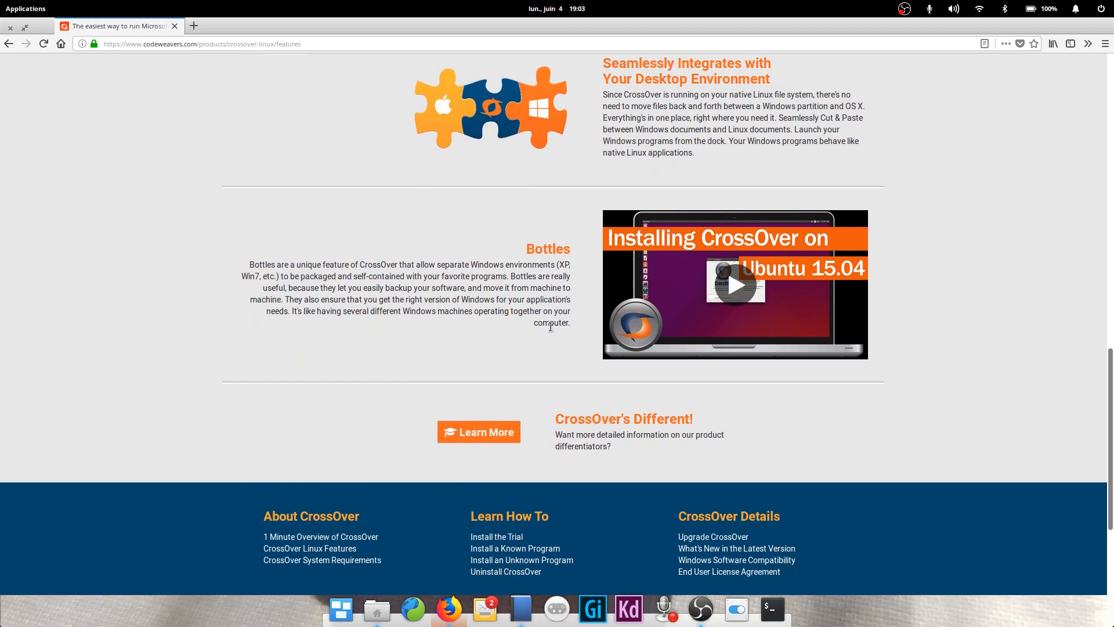
pyautogui.scroll(-3)
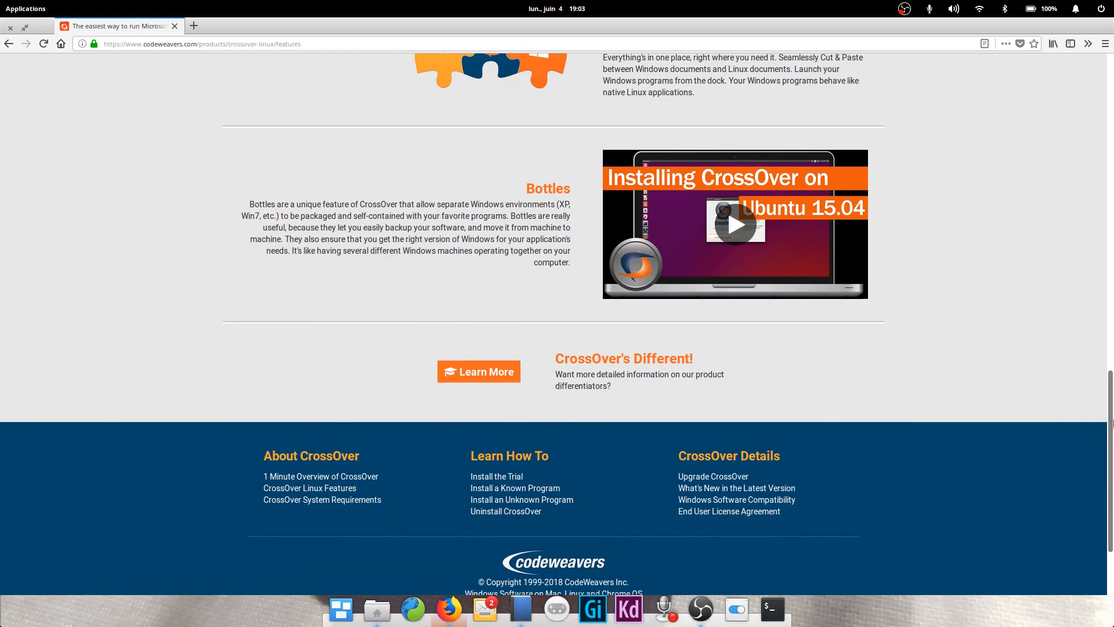
pyautogui.scroll(3)
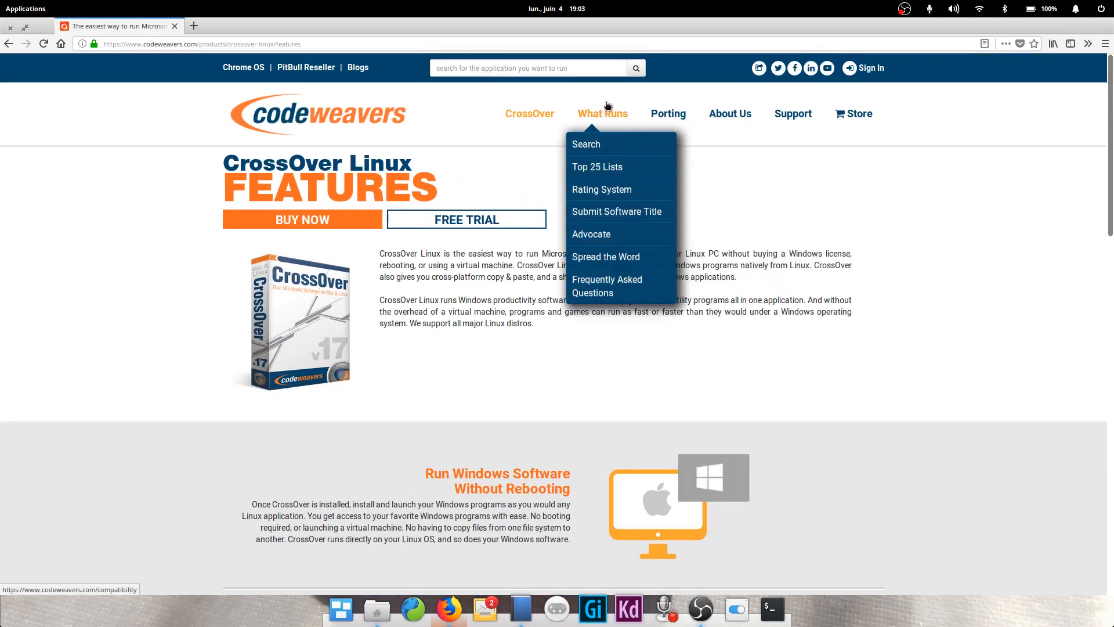
pyautogui.moveTo(586, 144)
pyautogui.write('st')
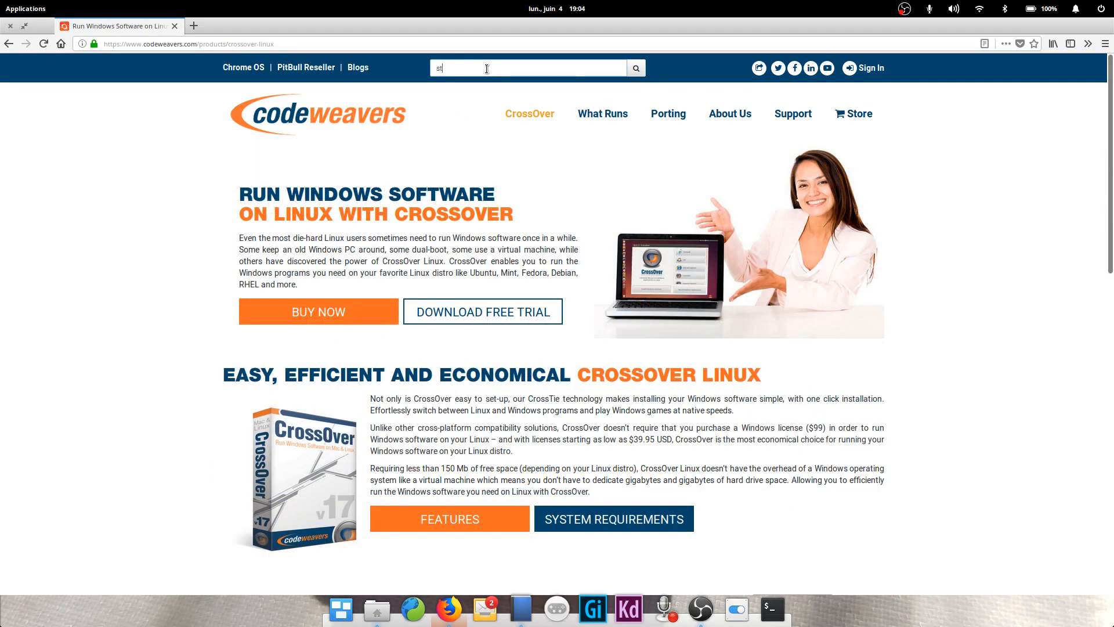
# Search the CodeWeavers site for 'steam' and open the 'Steam | What Runs' result
pyautogui.click(634, 68)
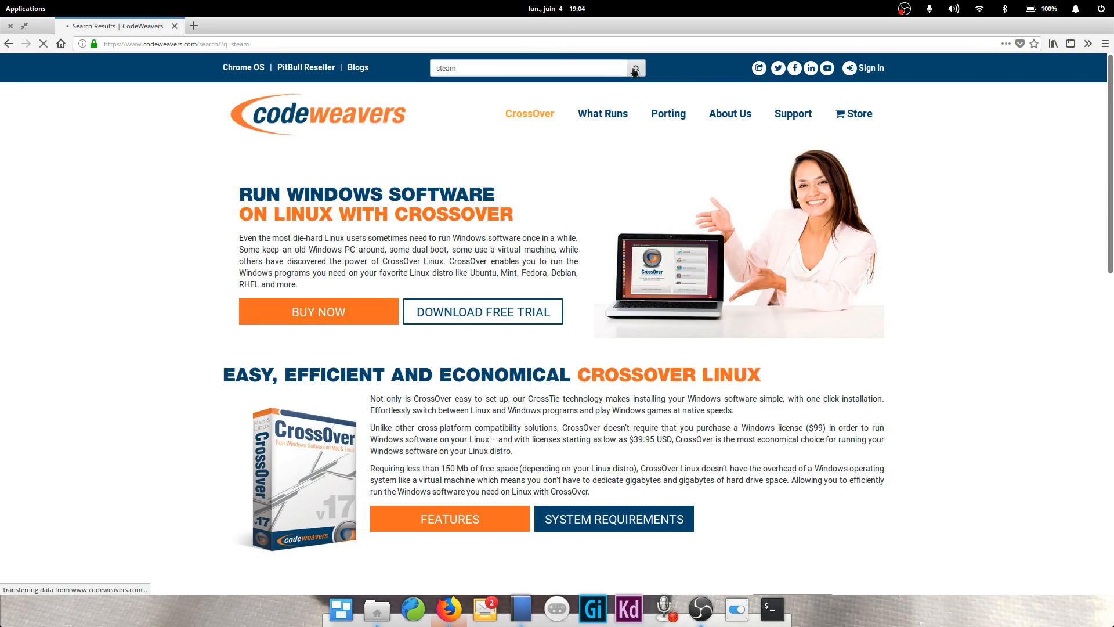
pyautogui.click(635, 67)
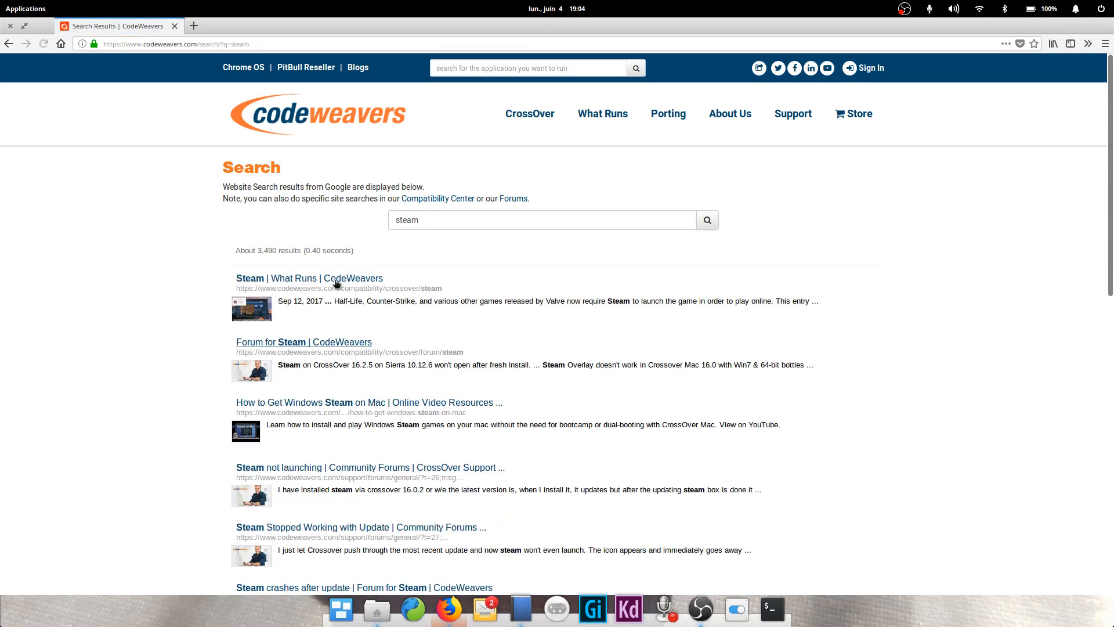
pyautogui.click(308, 278)
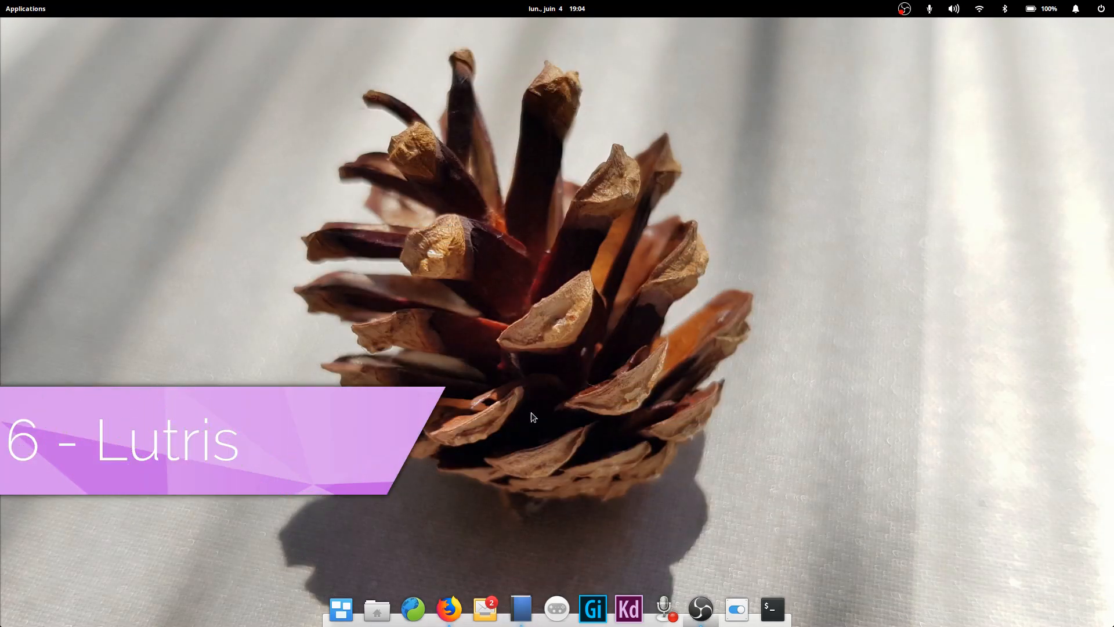
pyautogui.moveTo(564, 325)
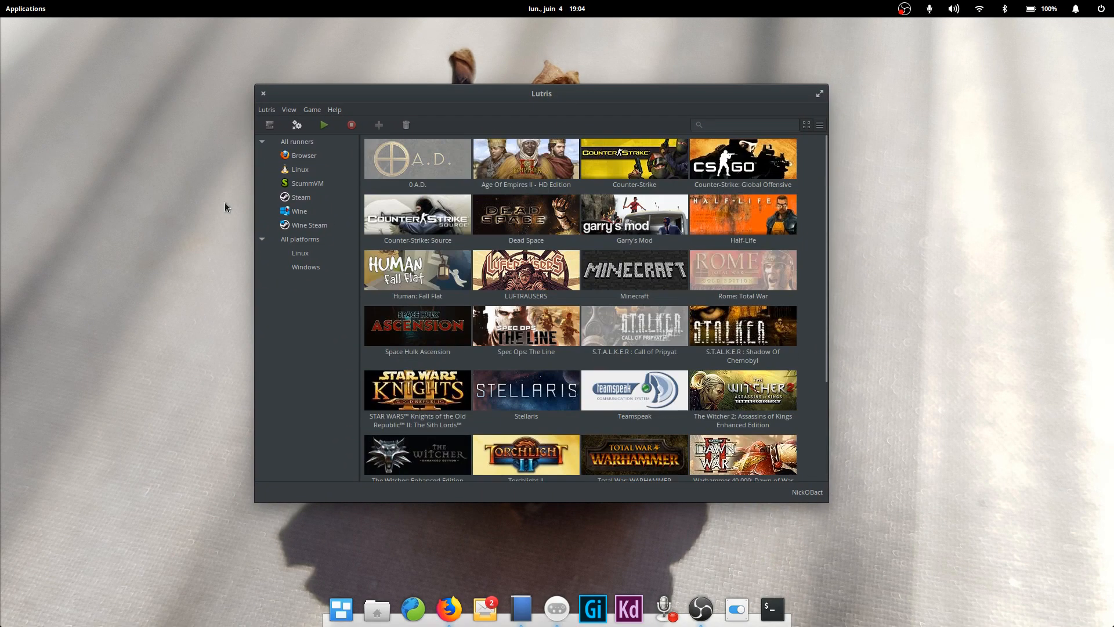
# Filter the Lutris library by the Wine Steam, Steam and ScummVM runners in turn
pyautogui.click(309, 225)
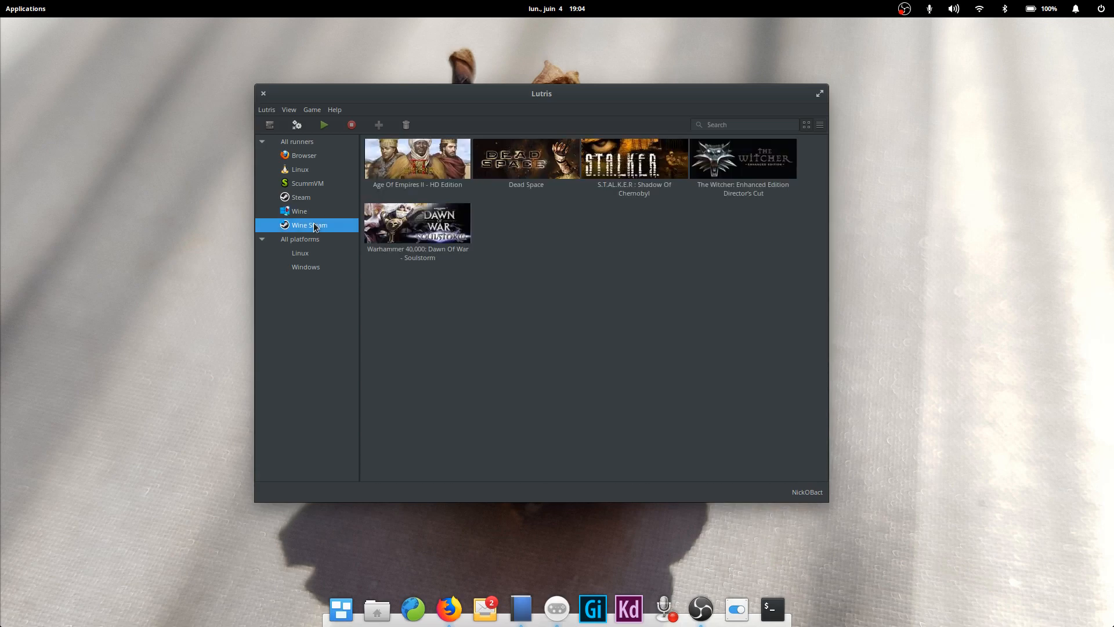
pyautogui.click(301, 196)
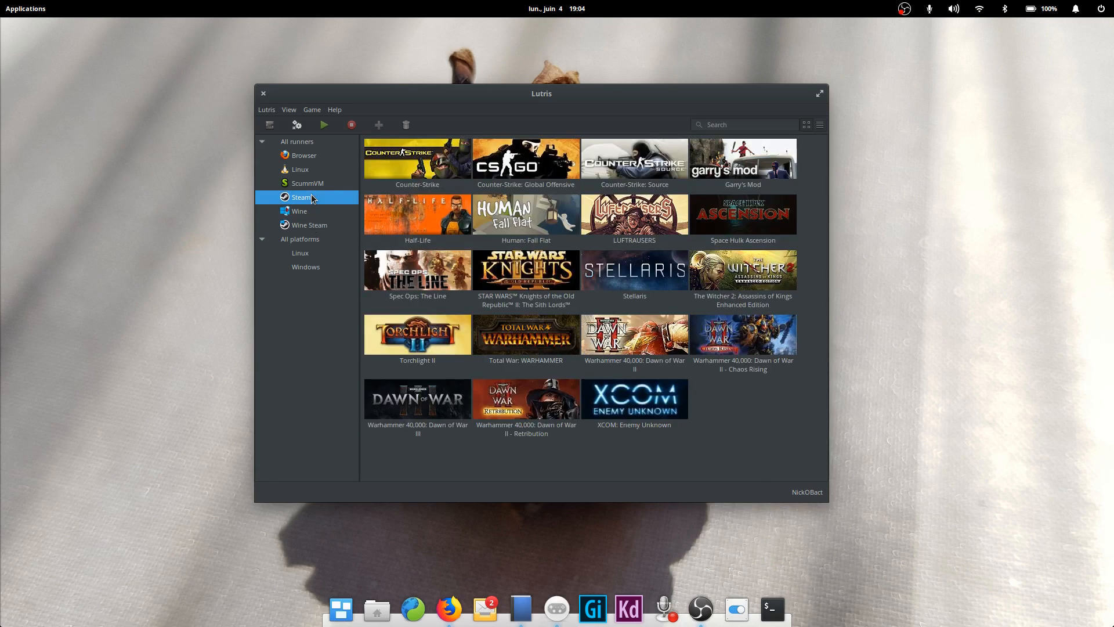
pyautogui.moveTo(314, 152)
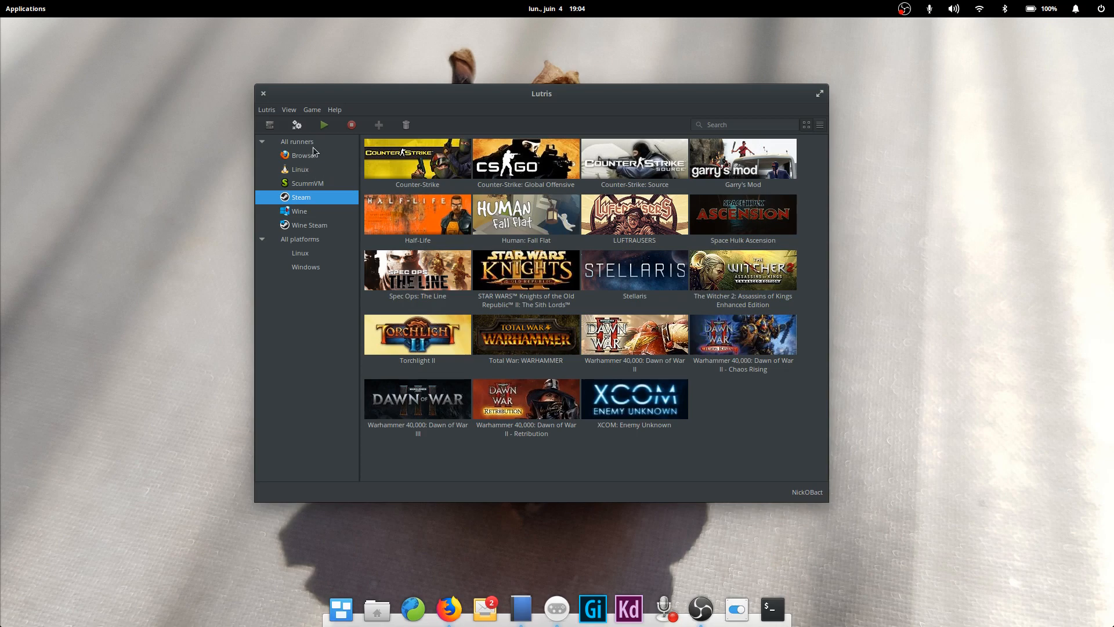
pyautogui.click(307, 183)
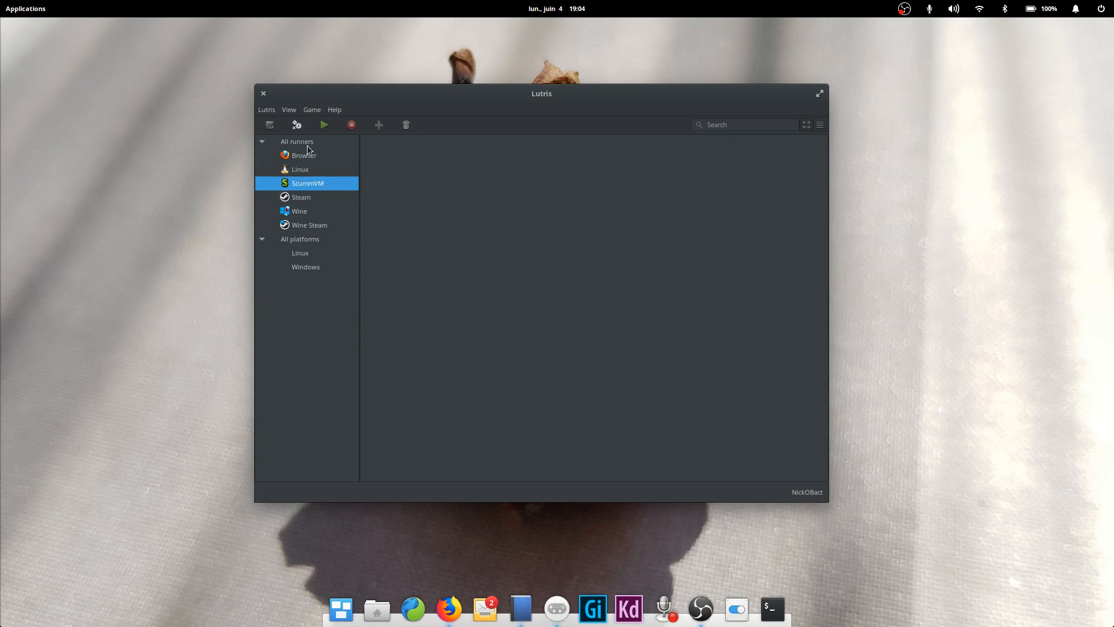
# Browse the list of installable runners in Lutris's runner manager, then close it
pyautogui.click(266, 110)
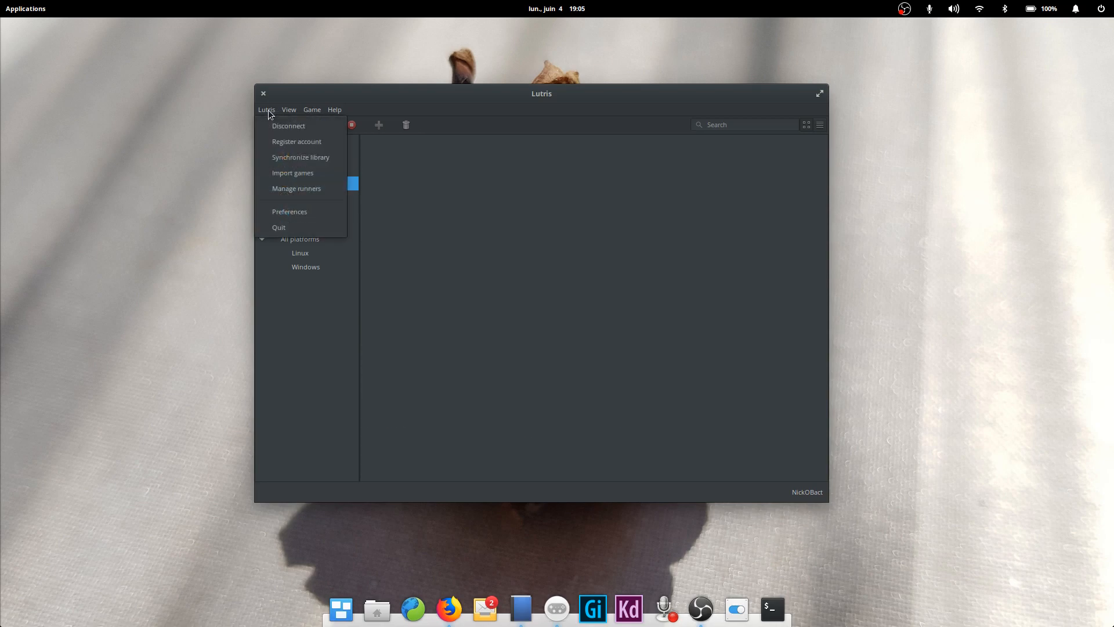
pyautogui.click(296, 188)
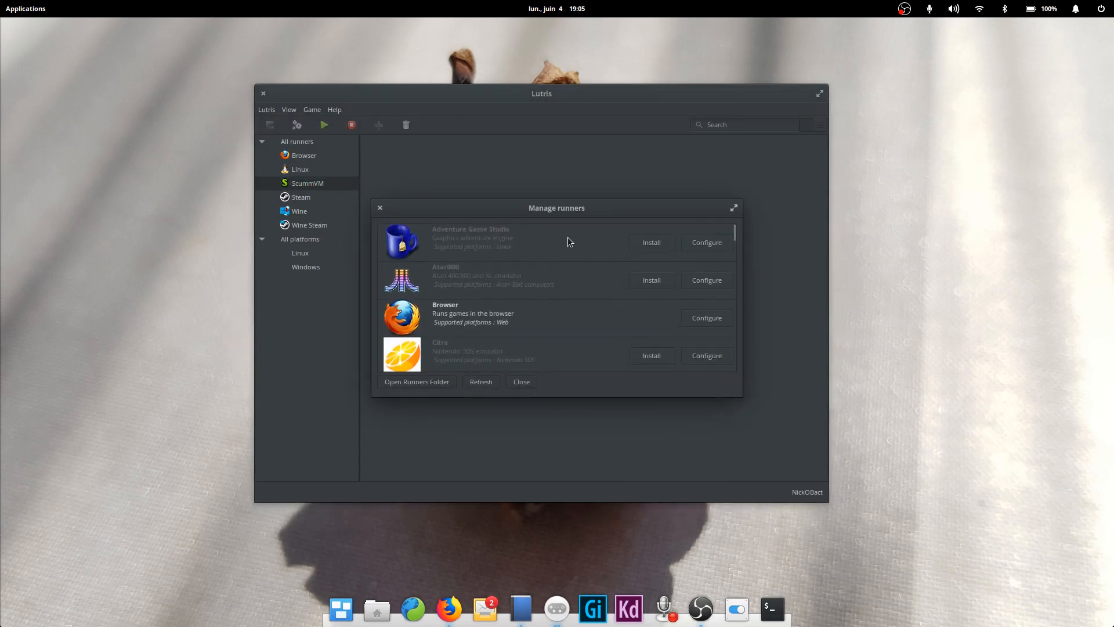
pyautogui.scroll(-3)
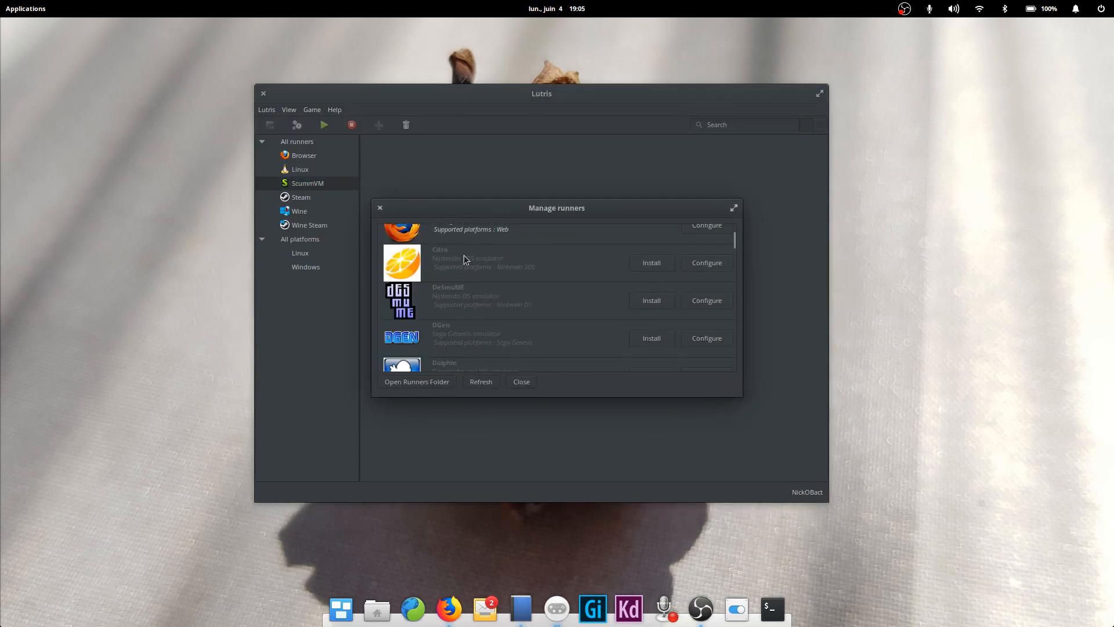
pyautogui.click(521, 382)
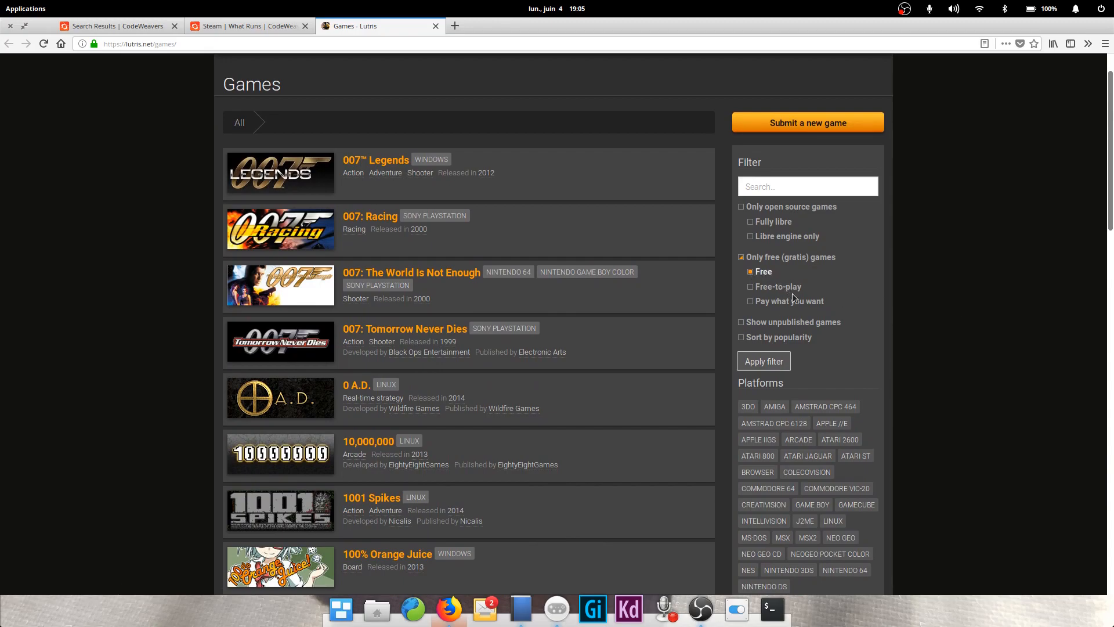
# Filter lutris.net games to fully libre free titles and open the 0 A.D. page
pyautogui.click(751, 222)
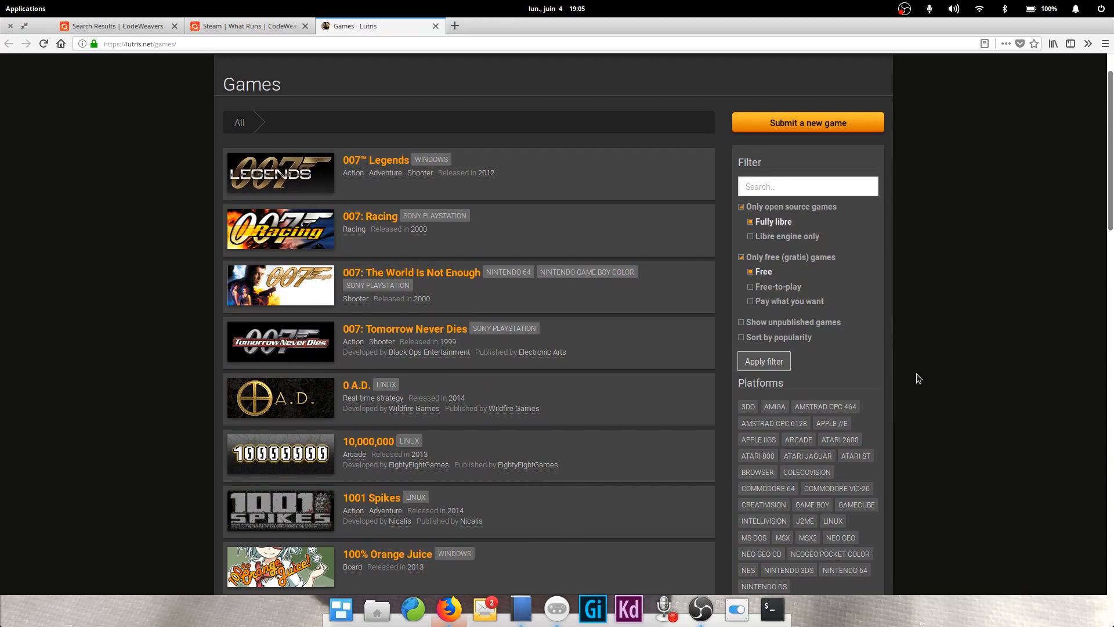
pyautogui.click(762, 361)
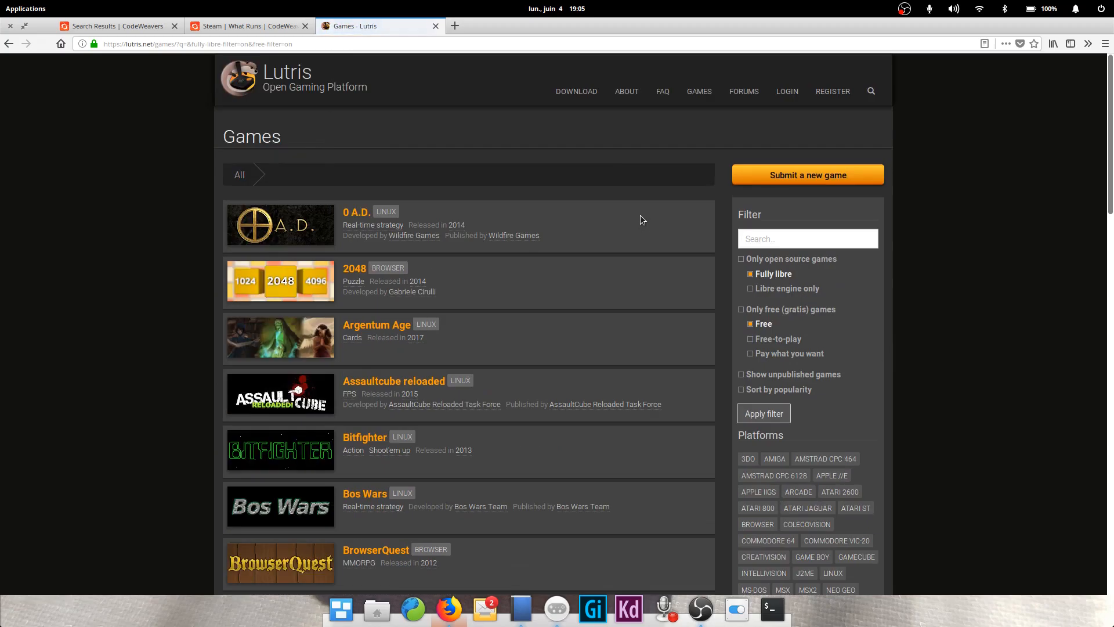
pyautogui.click(355, 212)
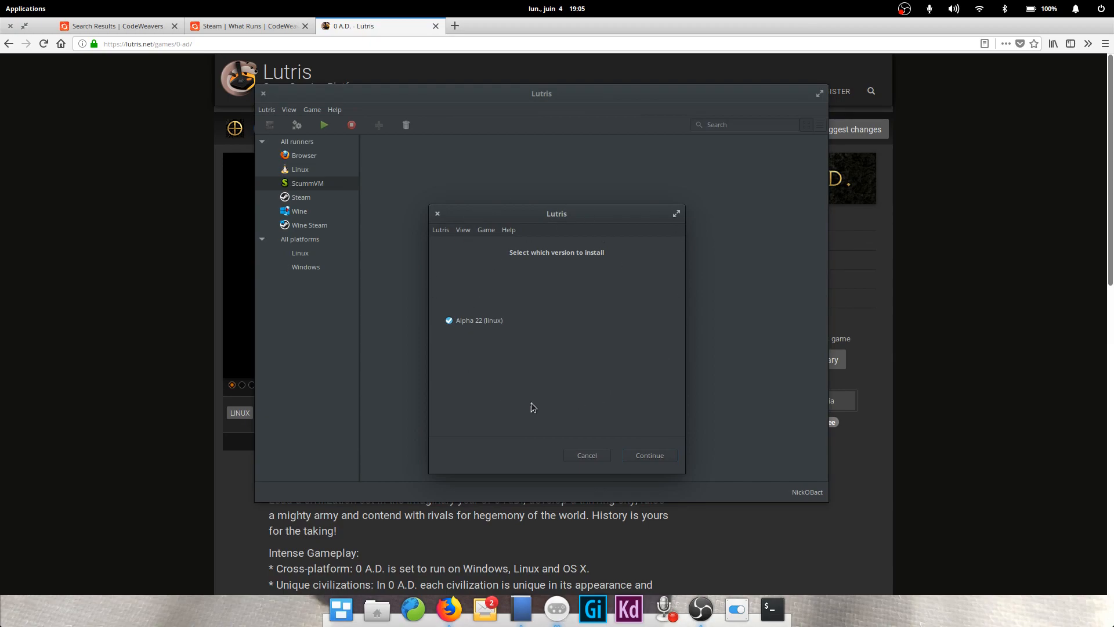
# Continue the 0 A.D. installer with the Alpha 22 (linux) version
pyautogui.click(648, 454)
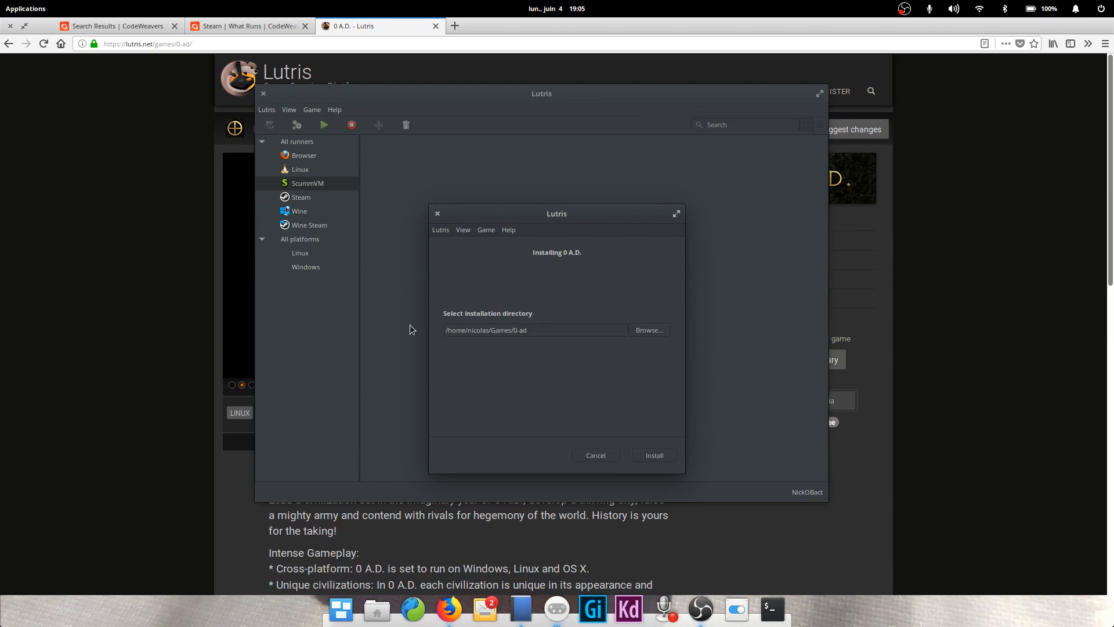
pyautogui.moveTo(434, 339)
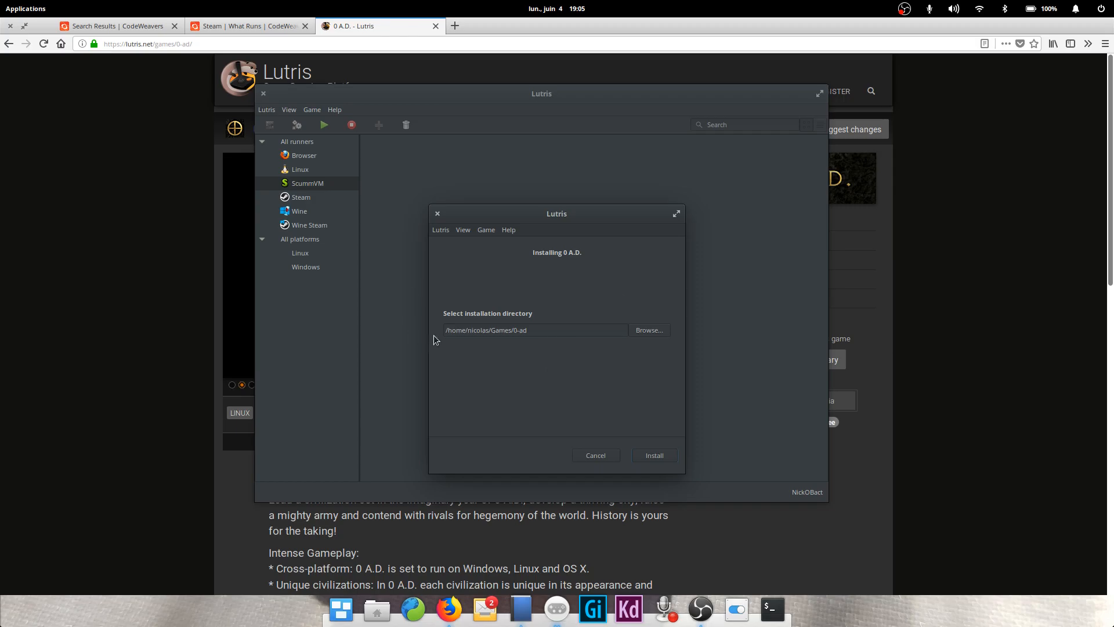
pyautogui.moveTo(441, 222)
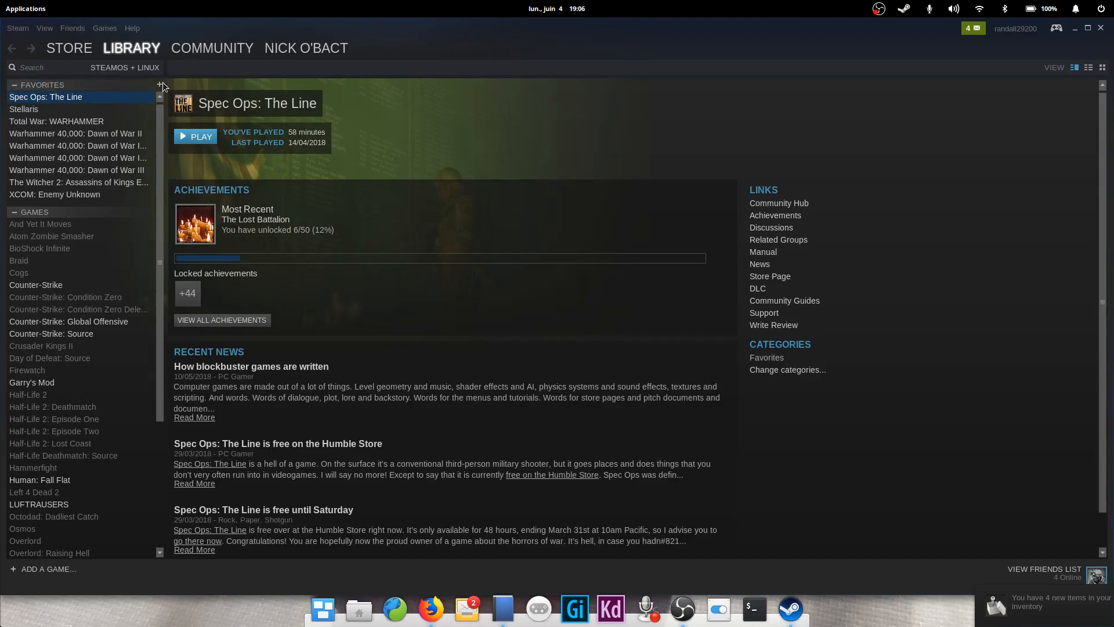
# Show the Total War: WARHAMMER page from the Favorites section of the Steam library
pyautogui.click(57, 120)
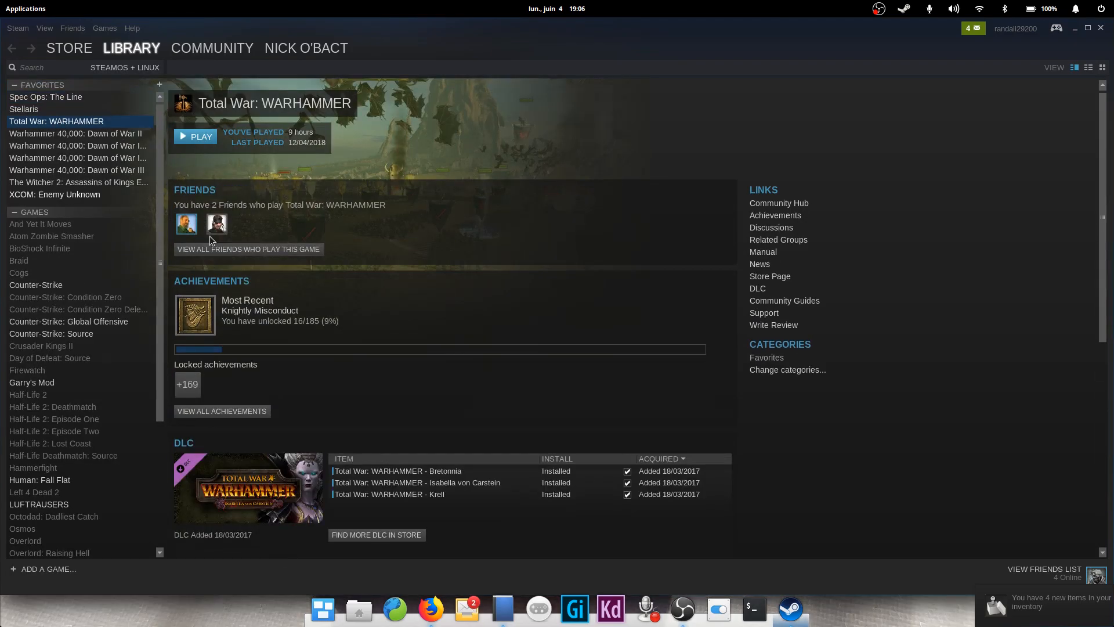
pyautogui.click(187, 383)
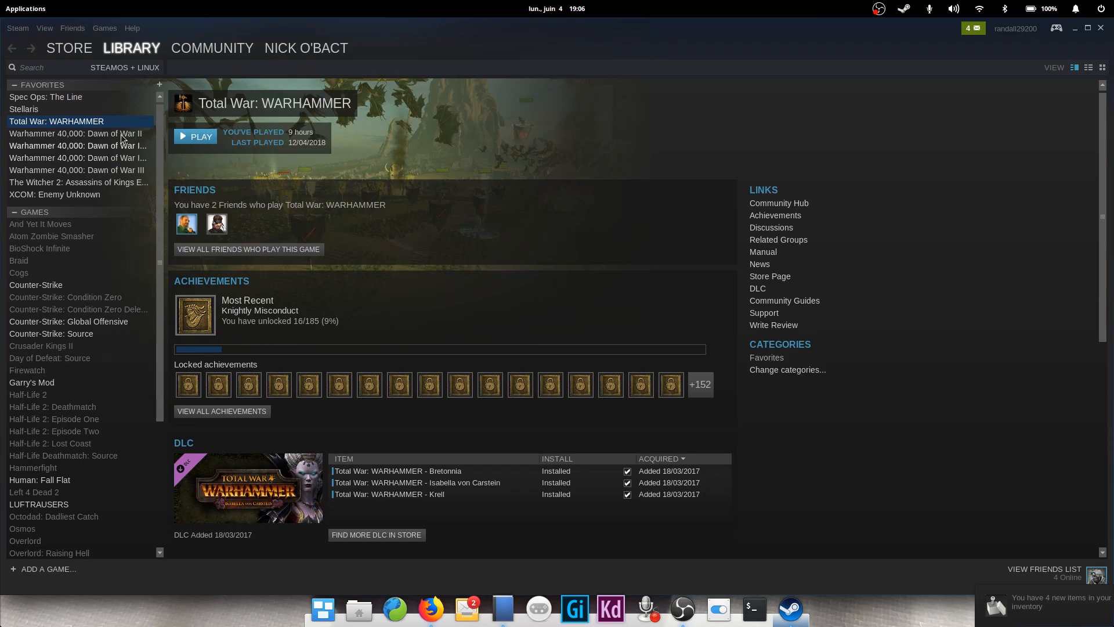